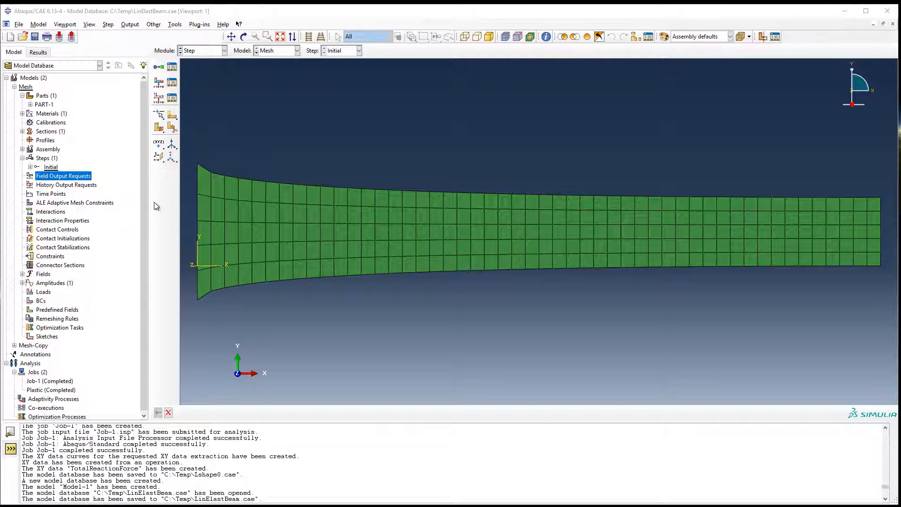
pyautogui.moveTo(274, 200)
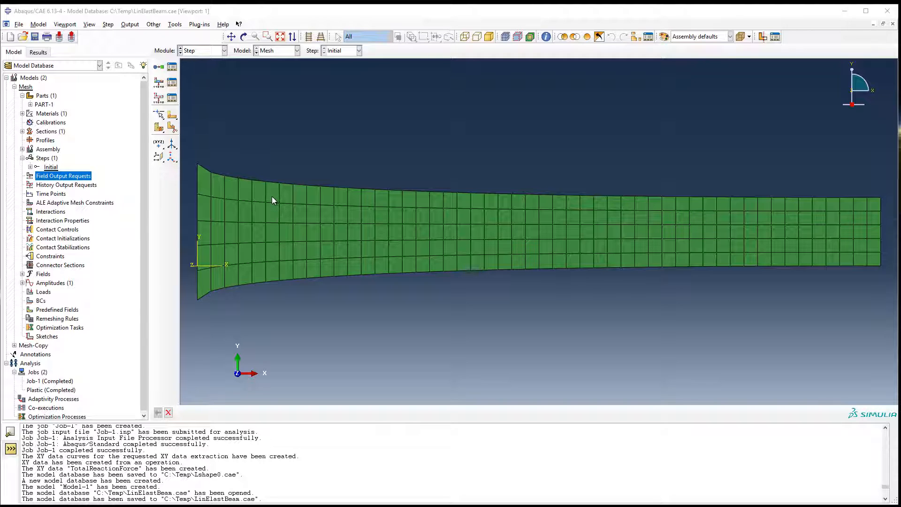
pyautogui.moveTo(111, 282)
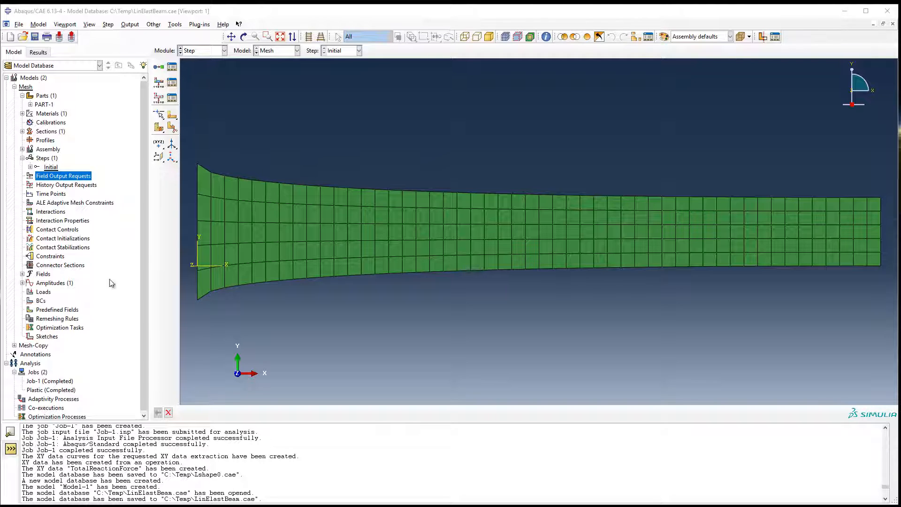
pyautogui.moveTo(46, 162)
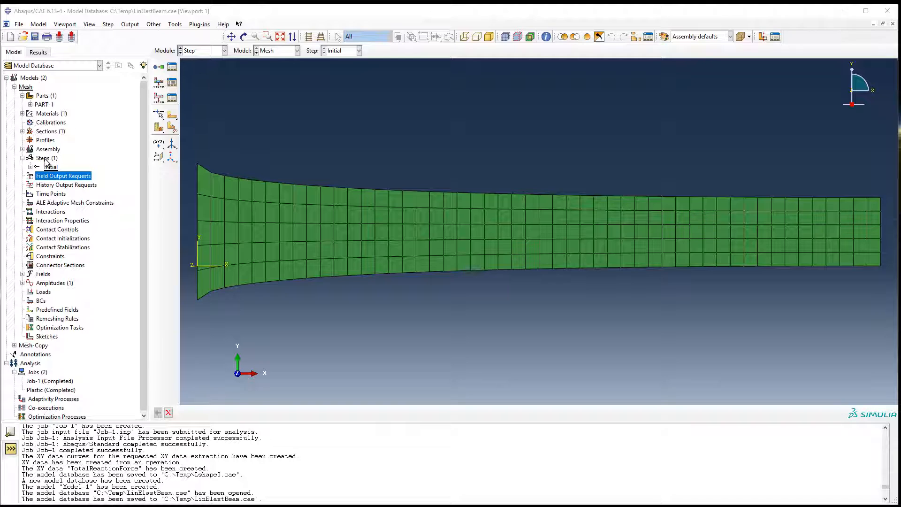
# Step: Create Step-1 as a Static, General step following the Initial step
pyautogui.click(43, 158)
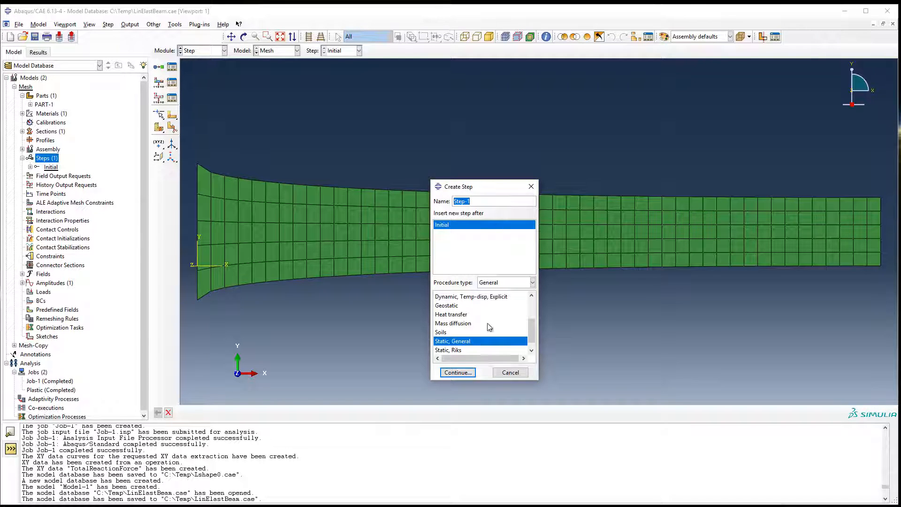
pyautogui.click(458, 372)
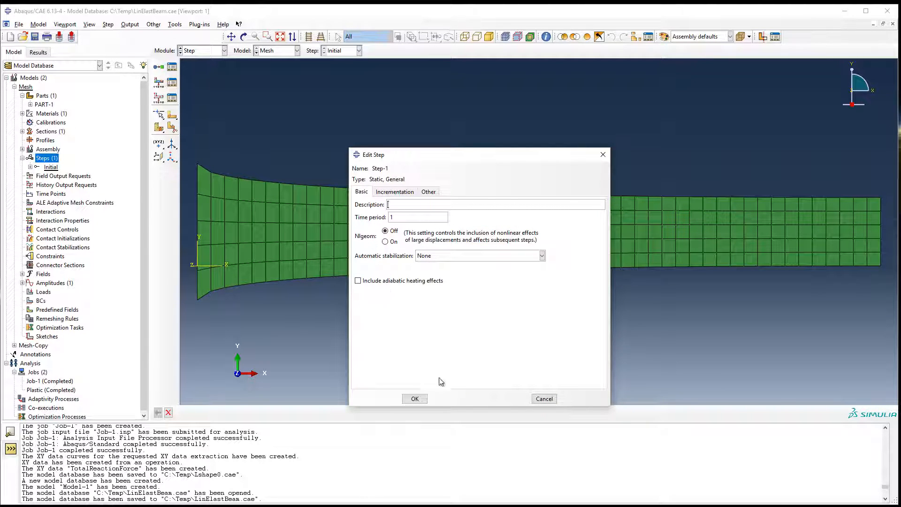
pyautogui.click(415, 399)
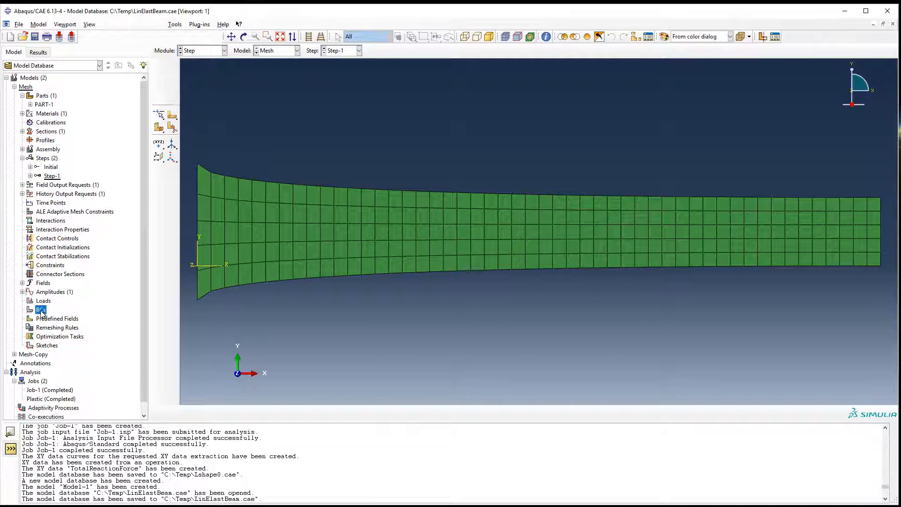
# Step: Fix the beam's left-edge nodes with a Displacement/Rotation condition restraining U1 and U2
pyautogui.doubleClick(41, 309)
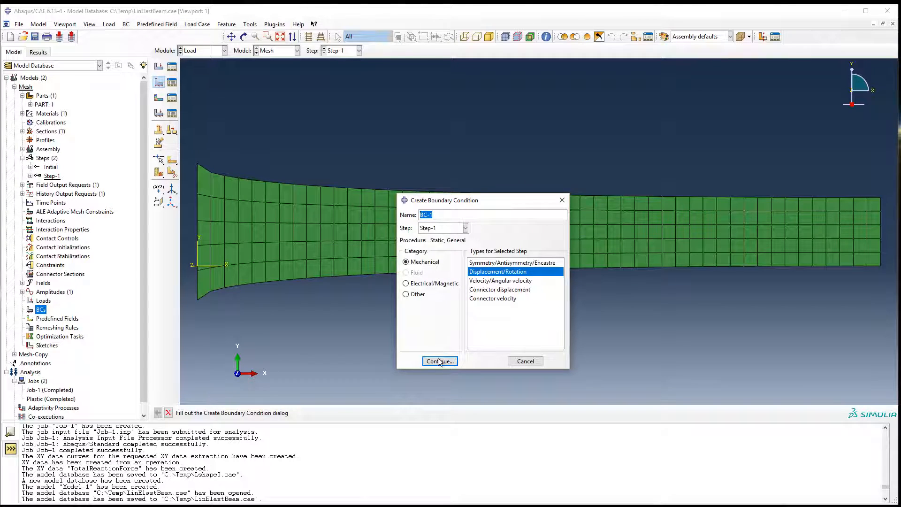
pyautogui.click(440, 361)
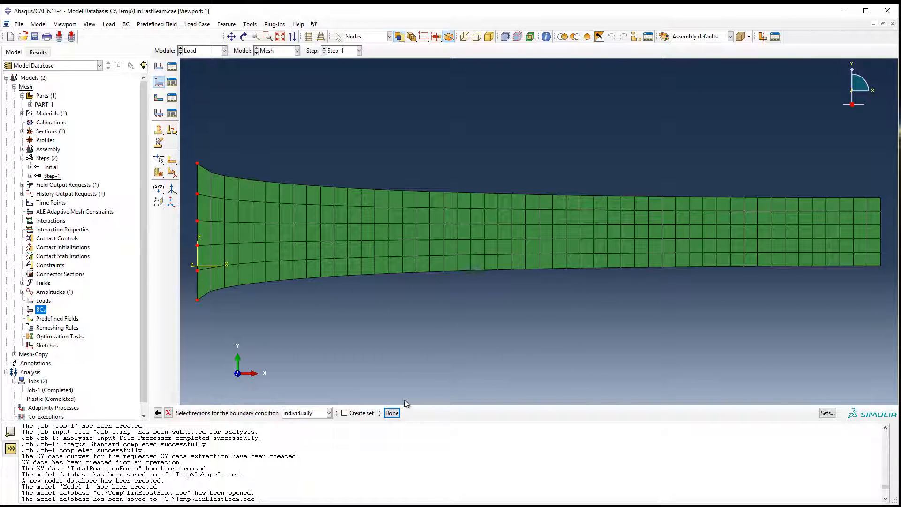
pyautogui.click(392, 412)
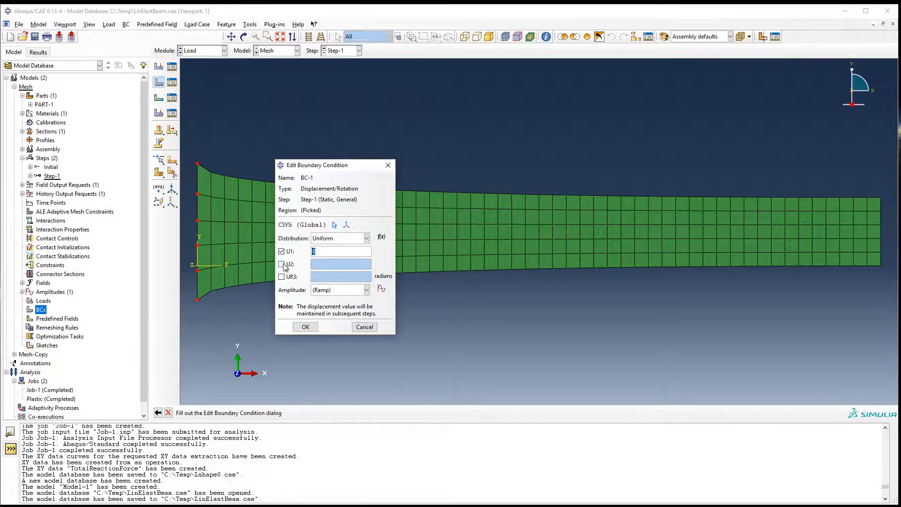
pyautogui.click(305, 327)
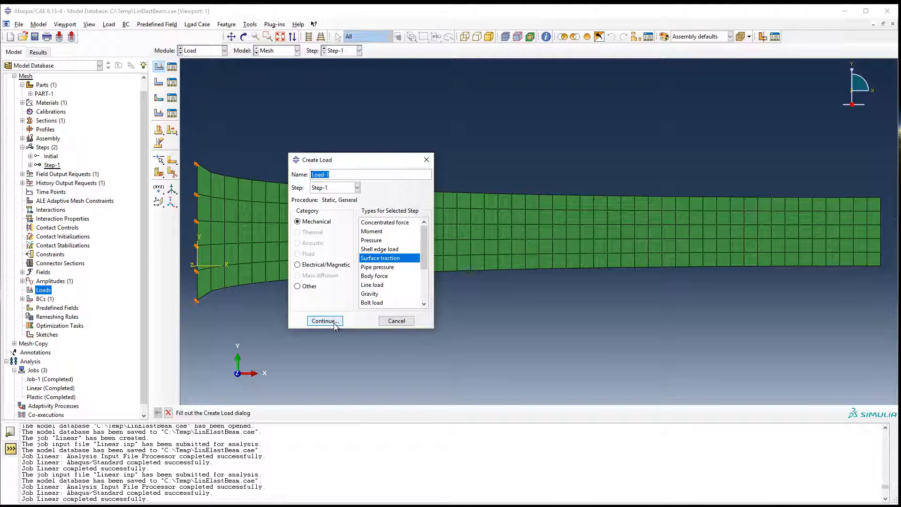
# Step: Create Load-1 as a surface traction on the beam's right-end face
pyautogui.click(324, 321)
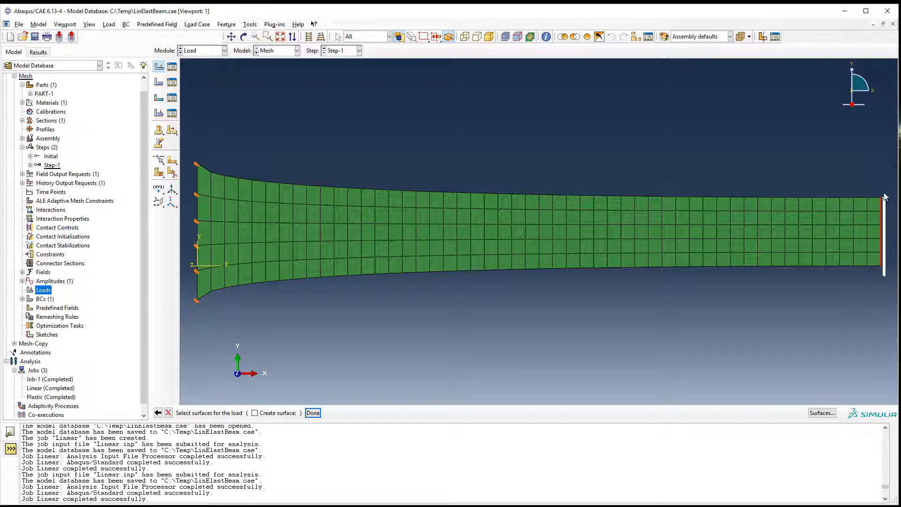
pyautogui.click(879, 231)
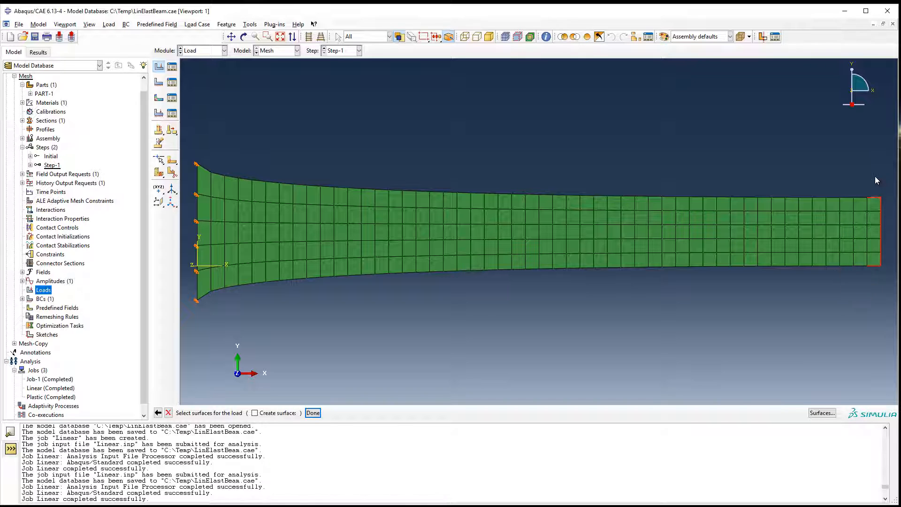
pyautogui.click(313, 413)
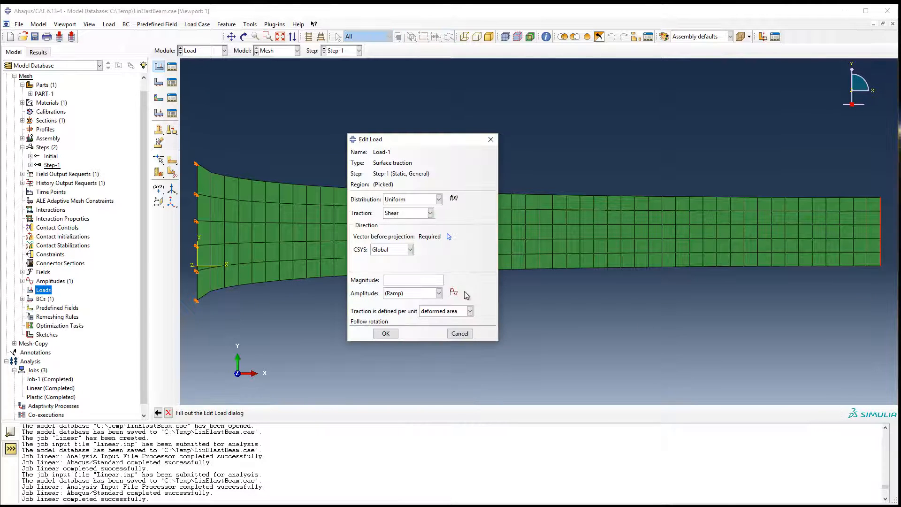
# Step: Set Load-1 to General traction, direction (0,-1,0), magnitude 1000, adjusting Follow rotation
pyautogui.click(430, 212)
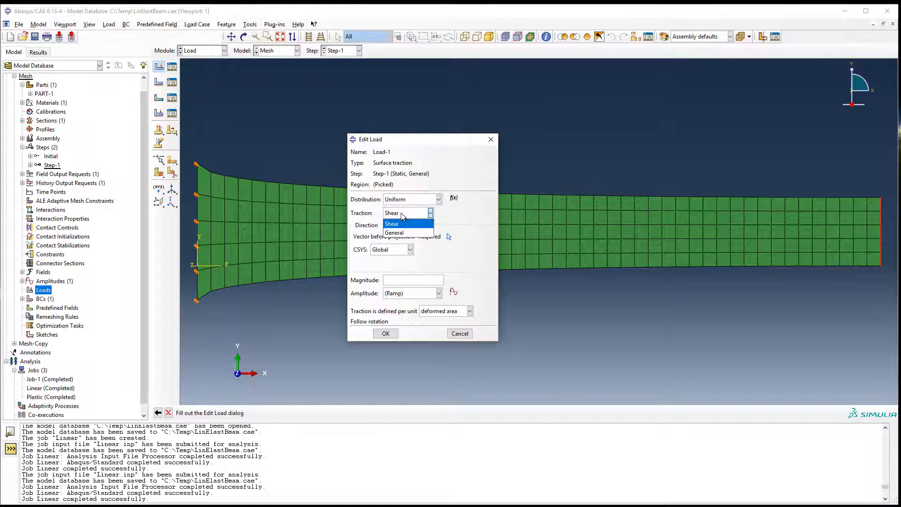
pyautogui.click(394, 233)
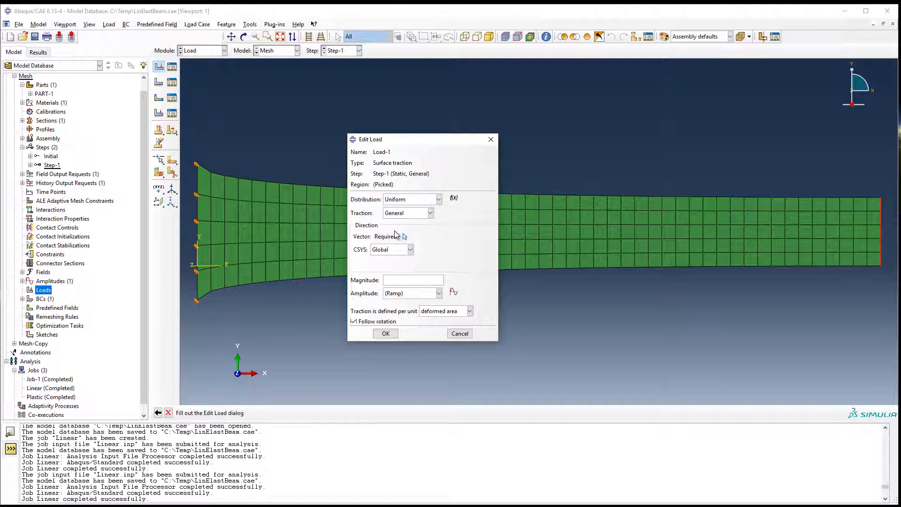
pyautogui.moveTo(362, 237)
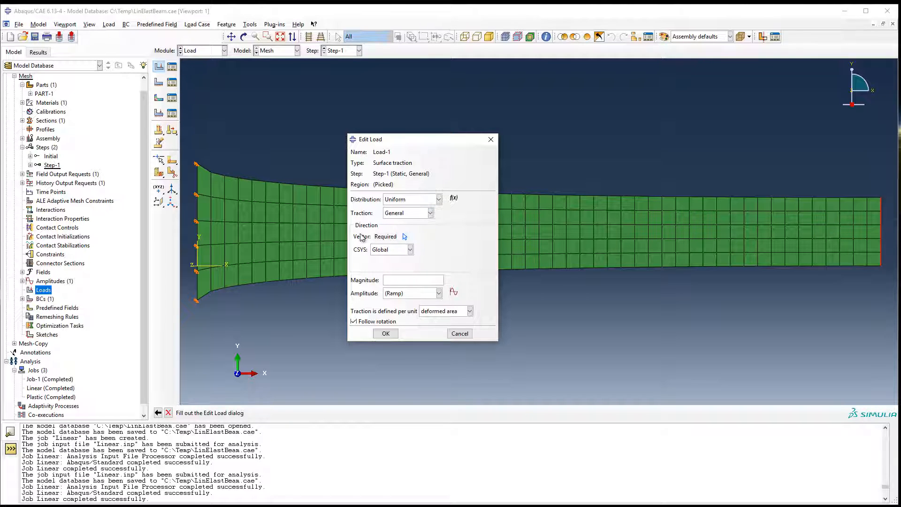
pyautogui.click(405, 236)
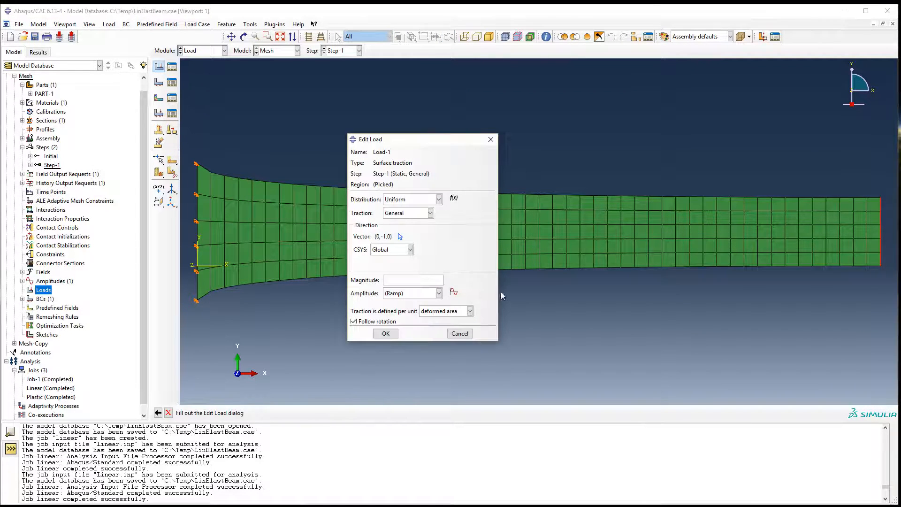
pyautogui.moveTo(379, 239)
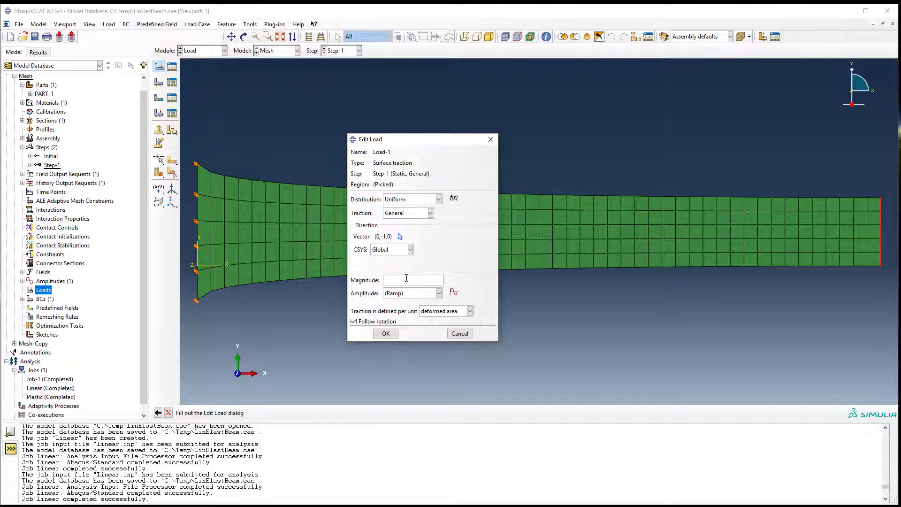
pyautogui.write('1000')
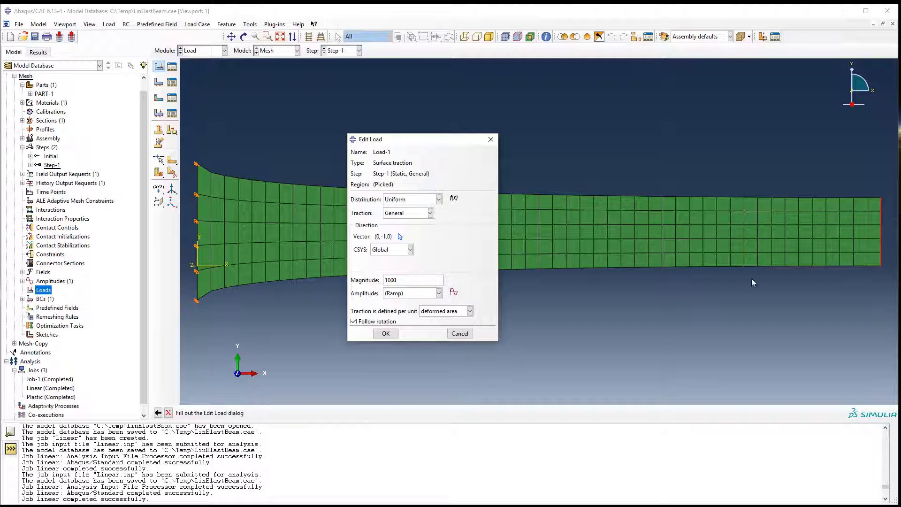
pyautogui.moveTo(804, 225)
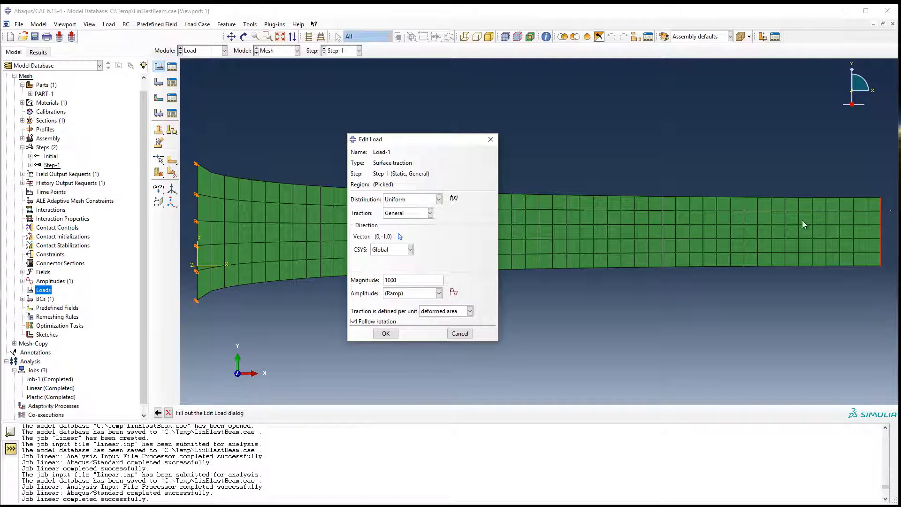
pyautogui.click(413, 280)
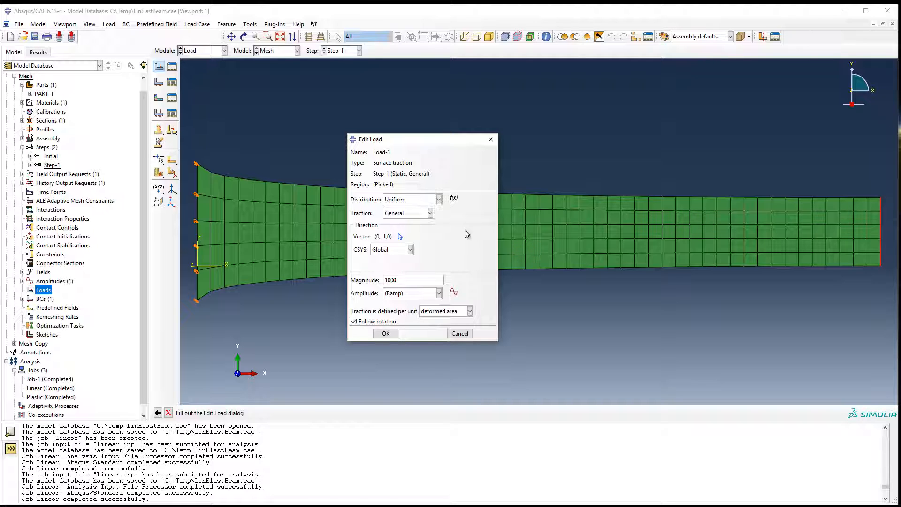
pyautogui.click(412, 280)
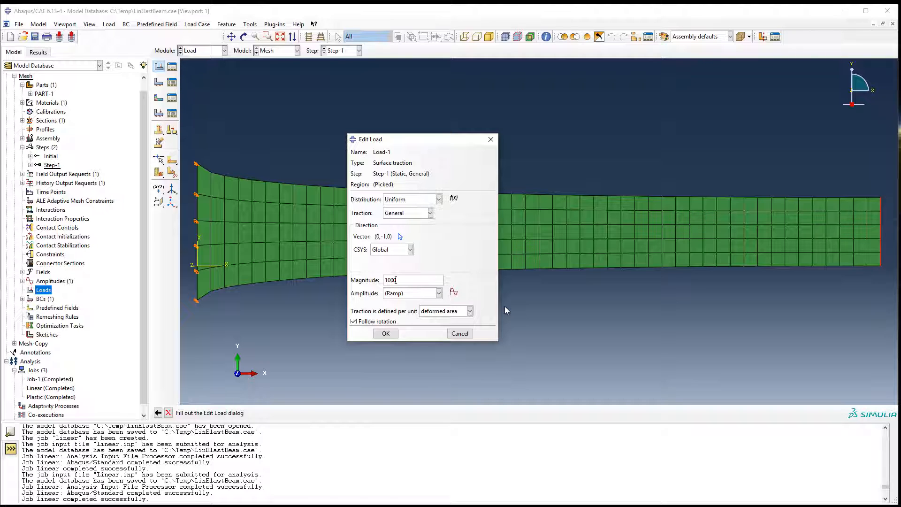
pyautogui.moveTo(358, 290)
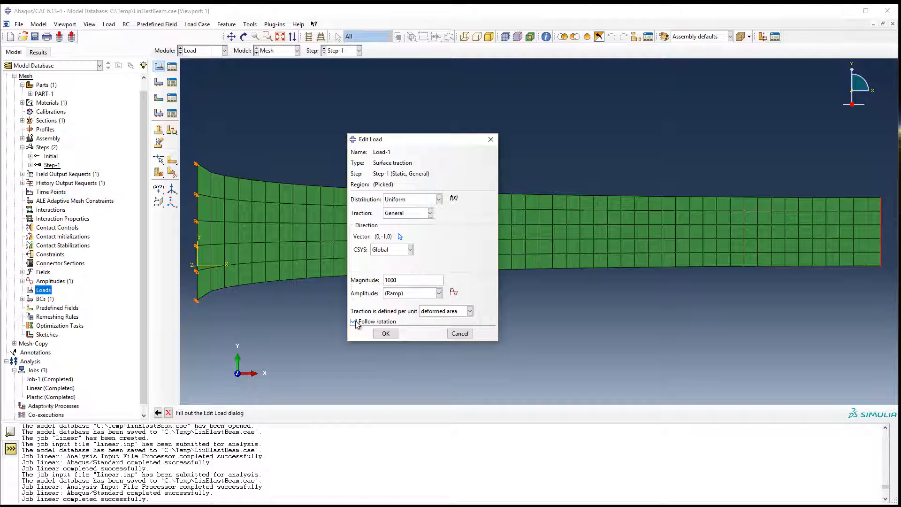
pyautogui.click(354, 322)
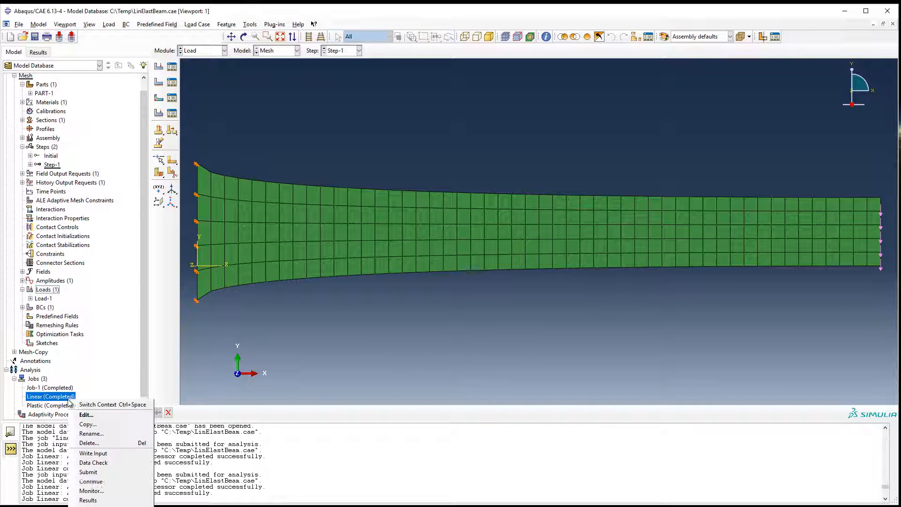
pyautogui.moveTo(88, 472)
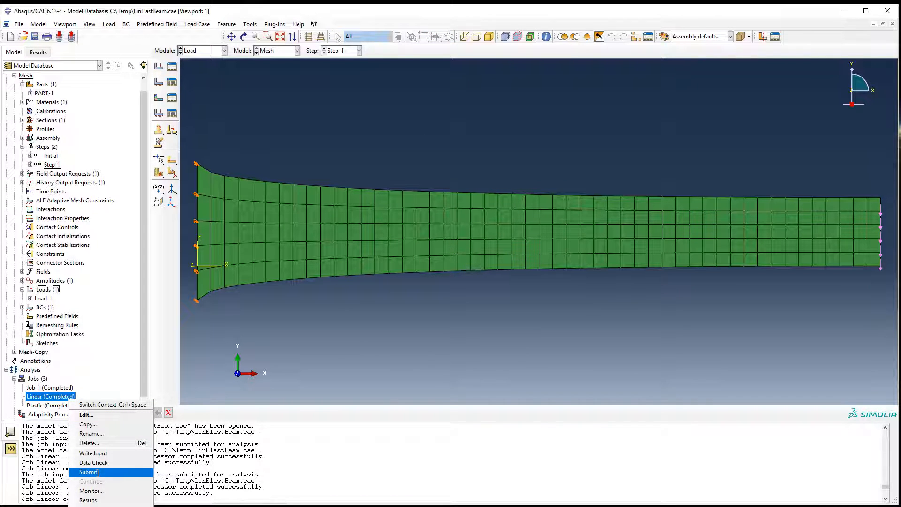
# Step: Open Linear job results showing the Mises stress contour on the beam
pyautogui.click(90, 472)
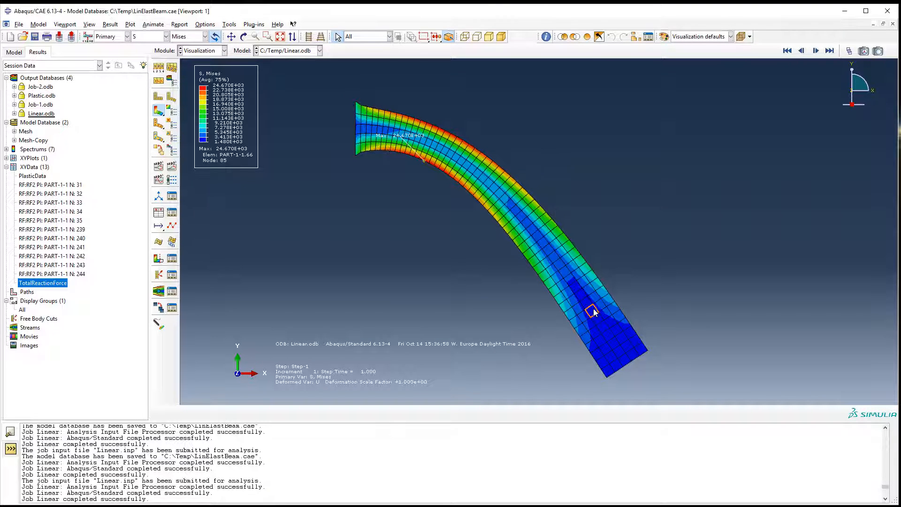
pyautogui.moveTo(608, 381)
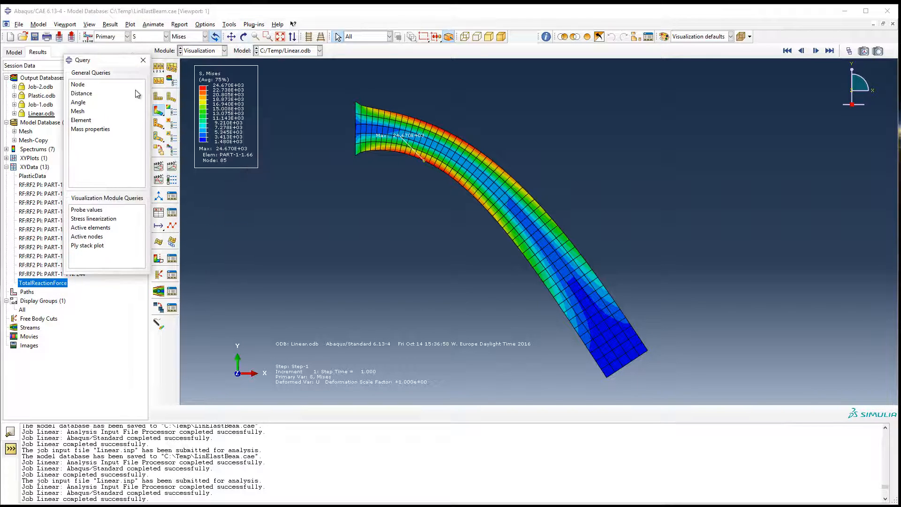
# Step: Query the distance between tip corner nodes 306 and 301
pyautogui.click(80, 94)
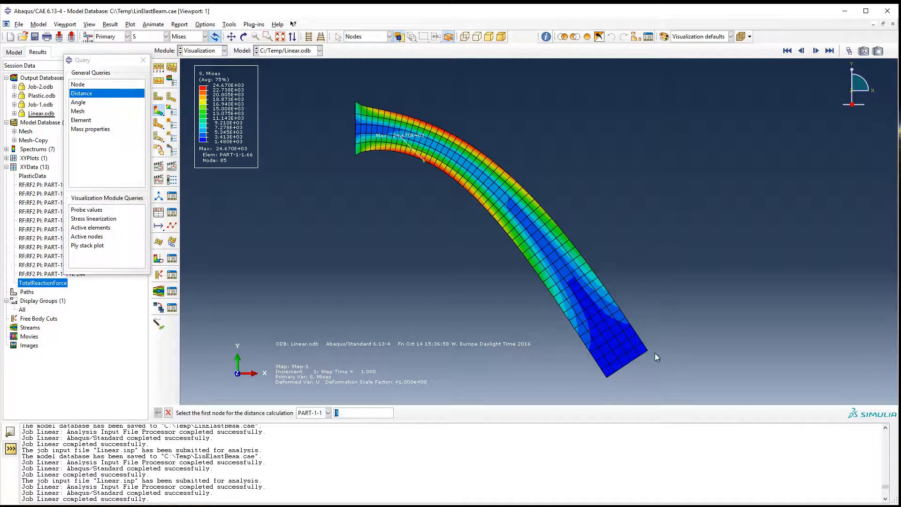
pyautogui.click(648, 350)
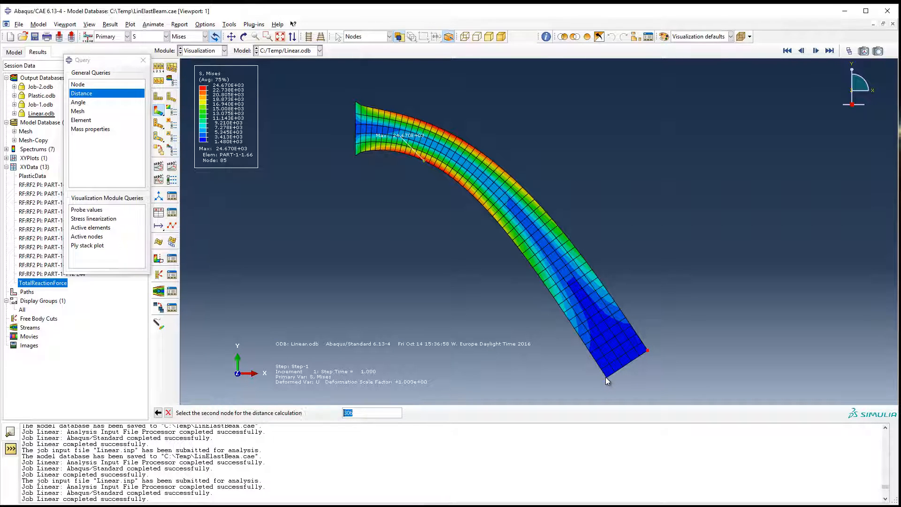
pyautogui.click(605, 381)
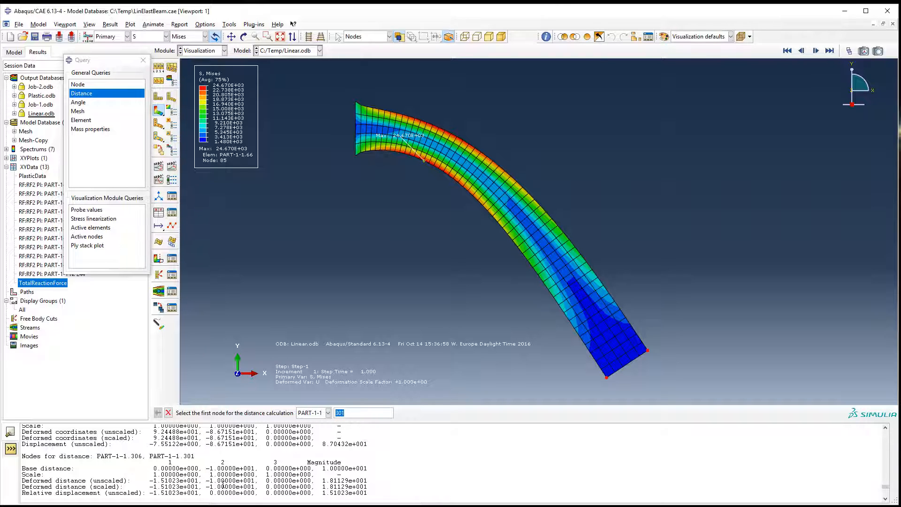
pyautogui.moveTo(640, 336)
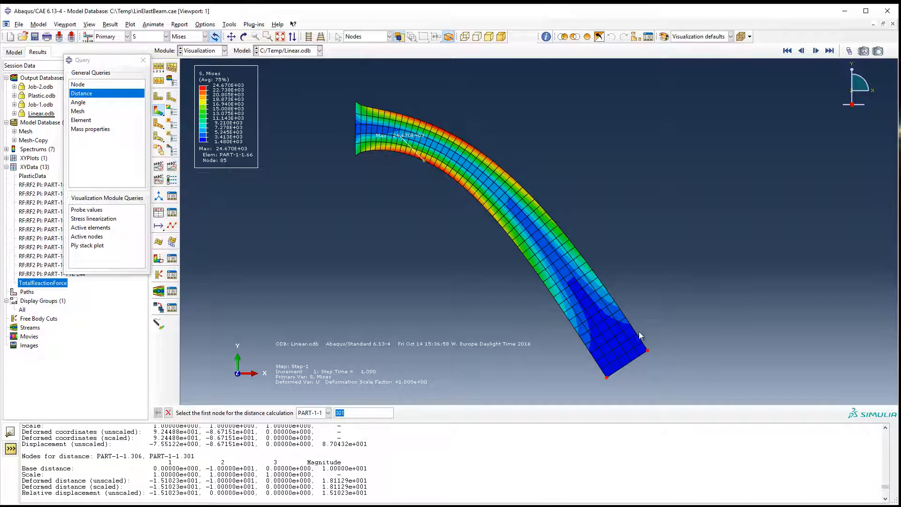
pyautogui.moveTo(605, 347)
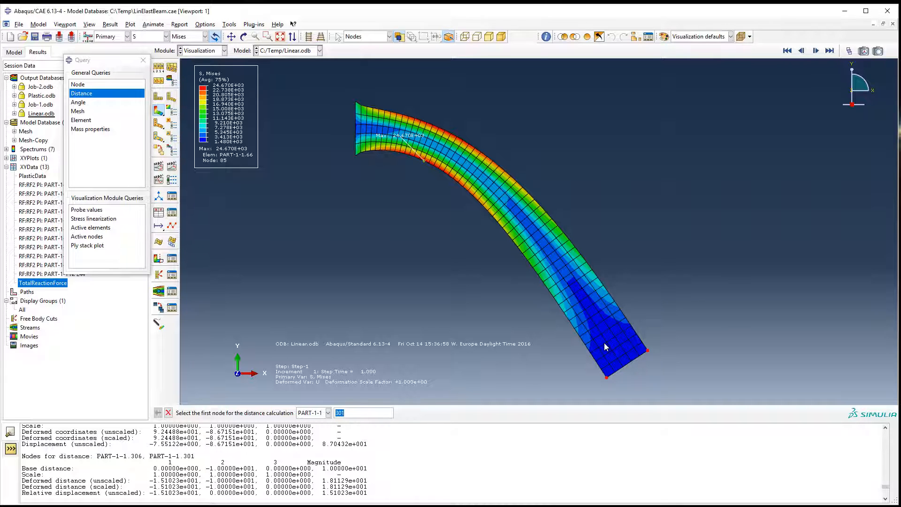
pyautogui.moveTo(679, 368)
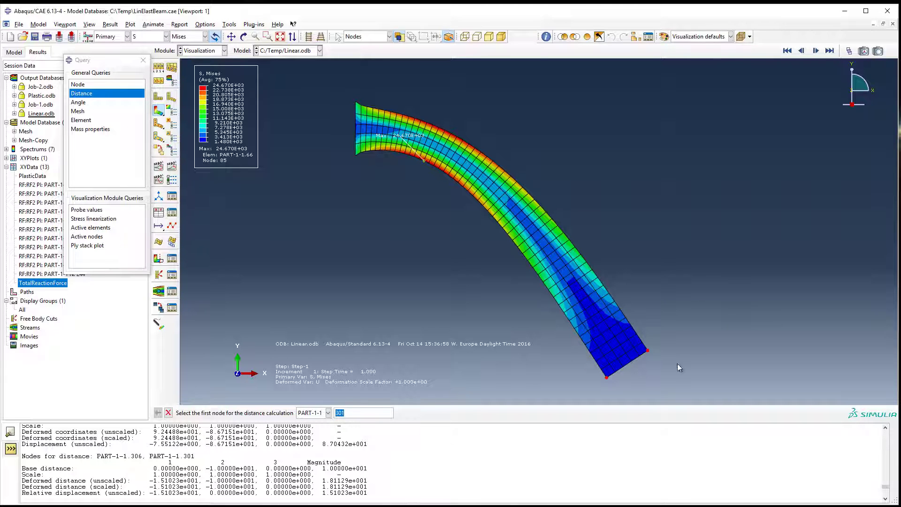
pyautogui.moveTo(667, 335)
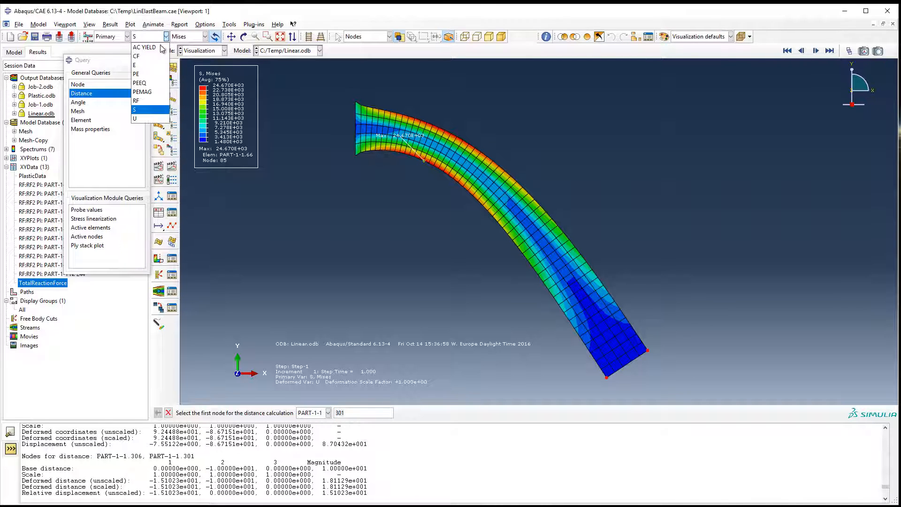
# Step: Switch the contour variable to displacement U
pyautogui.click(135, 118)
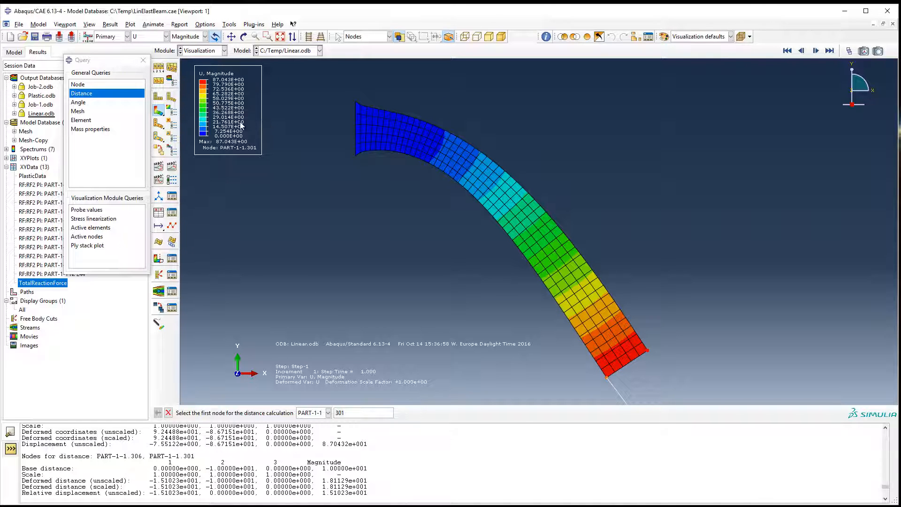
pyautogui.moveTo(230, 218)
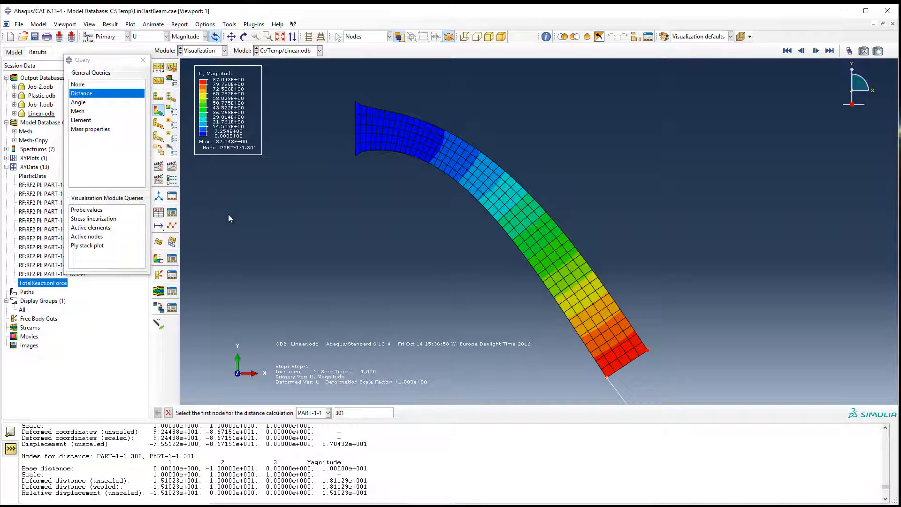
pyautogui.moveTo(386, 140)
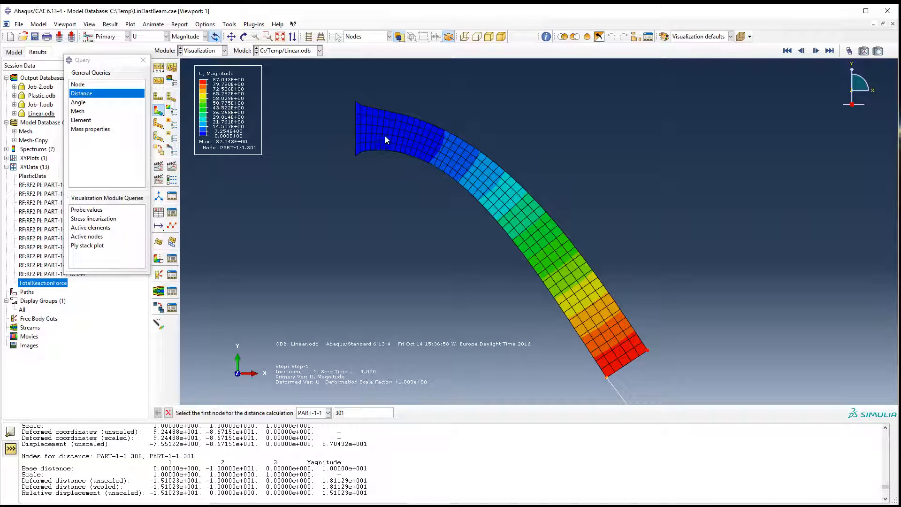
pyautogui.moveTo(387, 142)
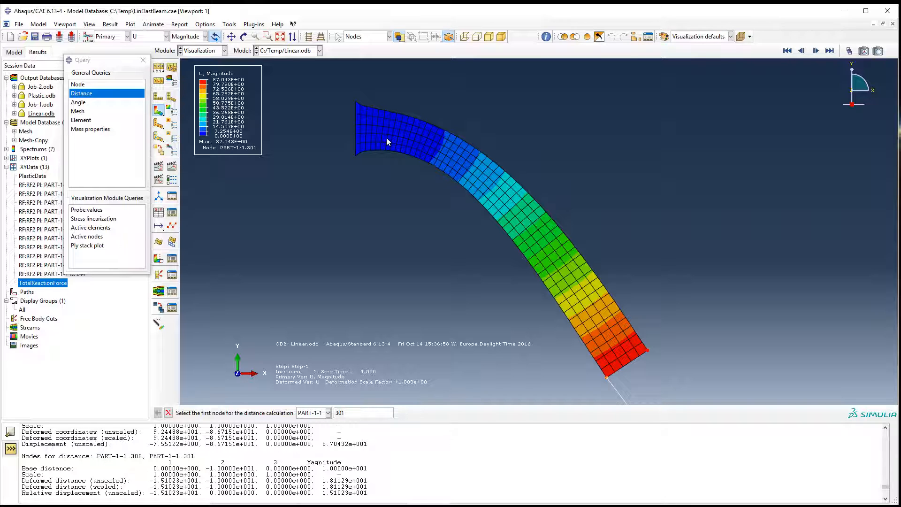
pyautogui.moveTo(76, 4)
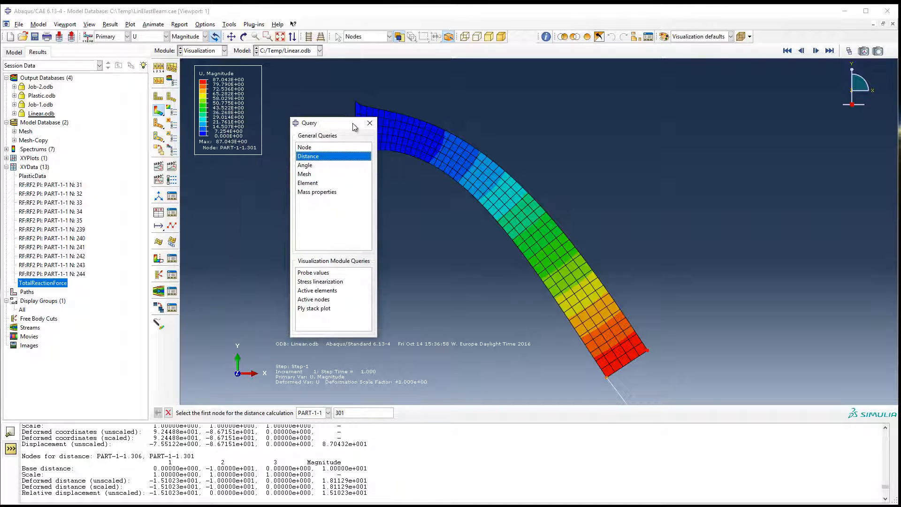
# Step: Close the Query dialog and switch the field output back to stress S
pyautogui.click(370, 123)
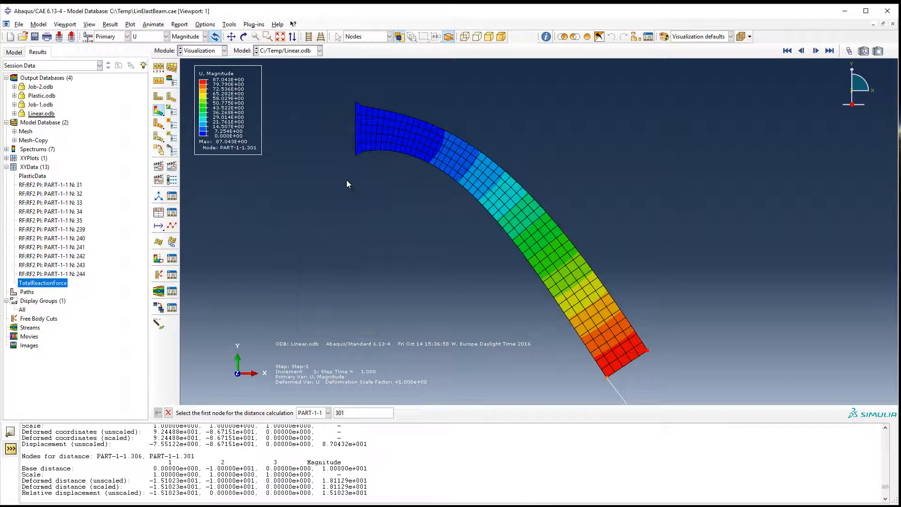
pyautogui.click(163, 36)
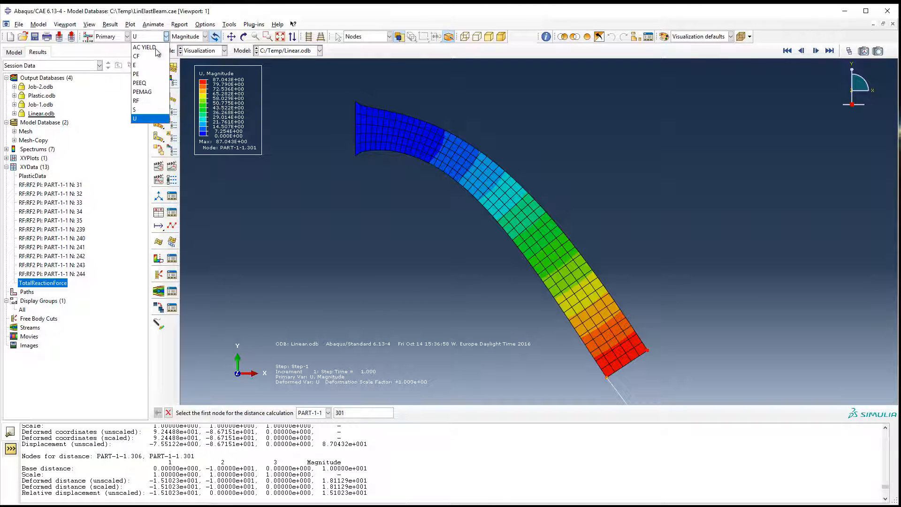
pyautogui.click(134, 109)
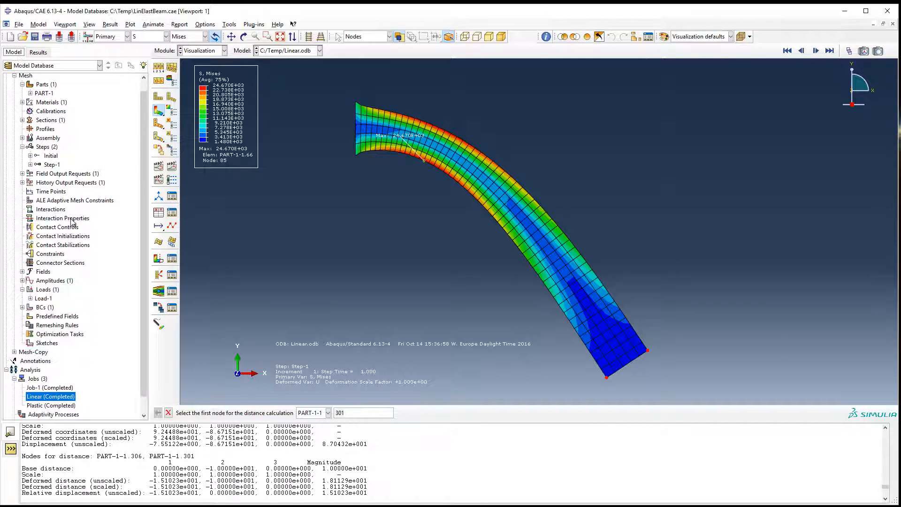
# Step: Edit Step-1 and switch Nlgeom on
pyautogui.click(51, 164)
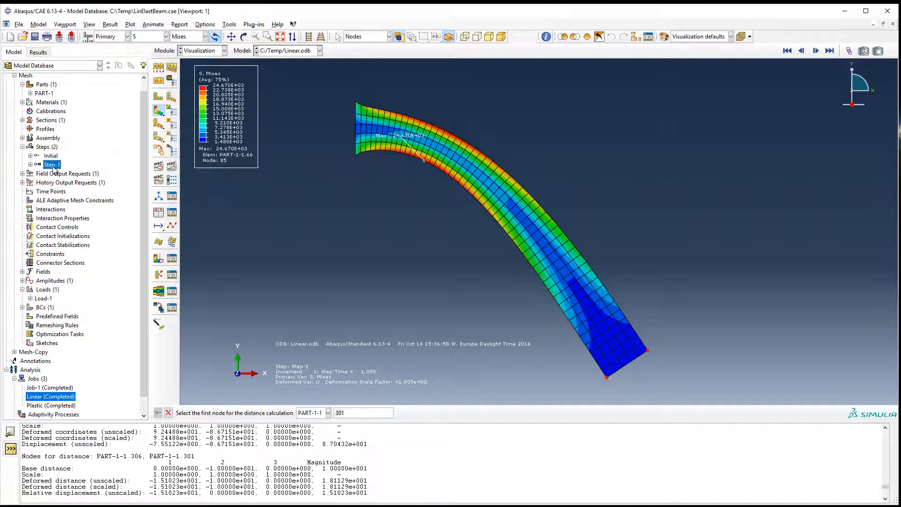
pyautogui.doubleClick(52, 164)
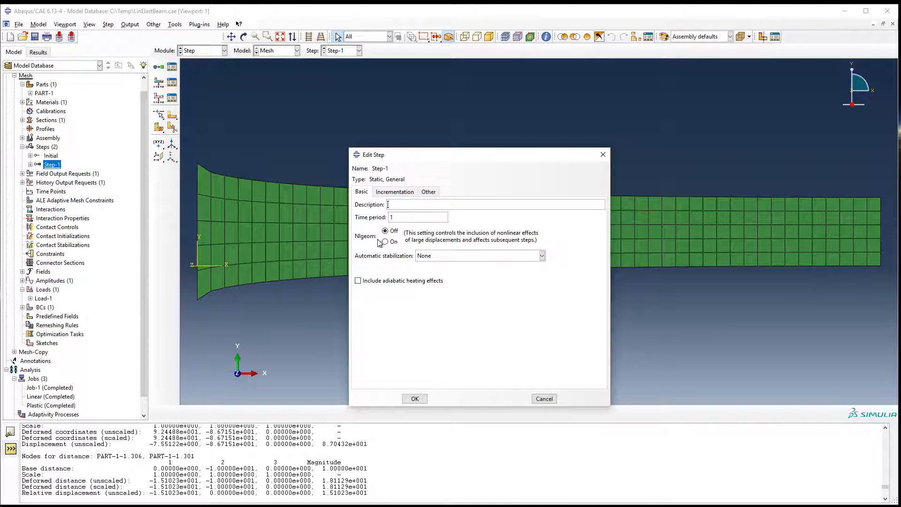
pyautogui.click(385, 241)
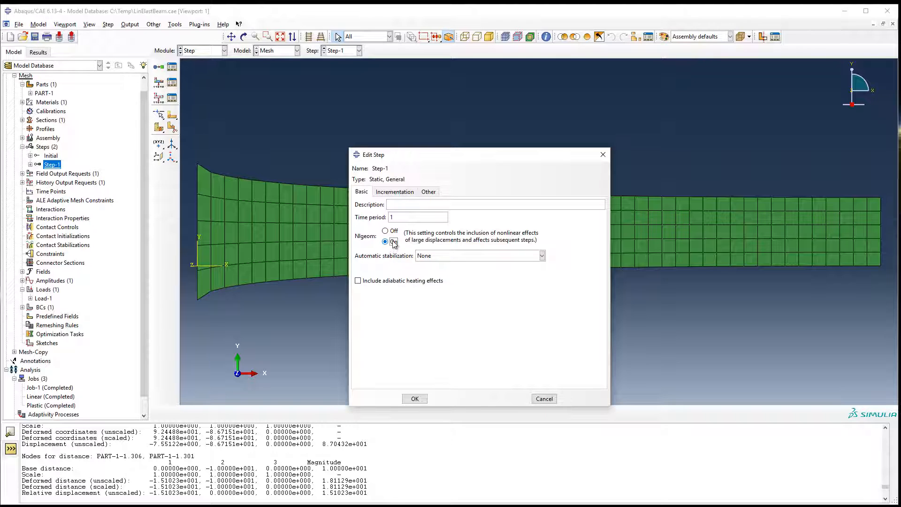
# Step: Set Step-1's initial increment size to 0.1 on the Incrementation tab
pyautogui.click(394, 191)
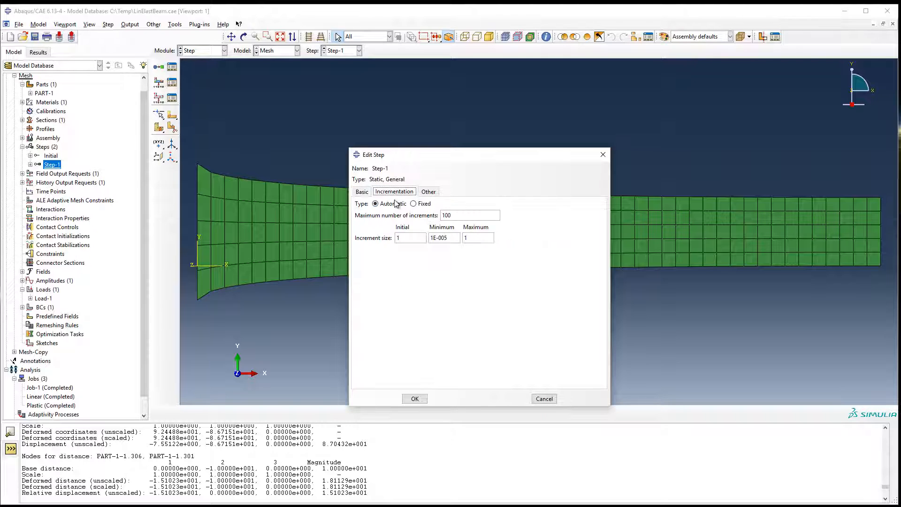
pyautogui.moveTo(400, 263)
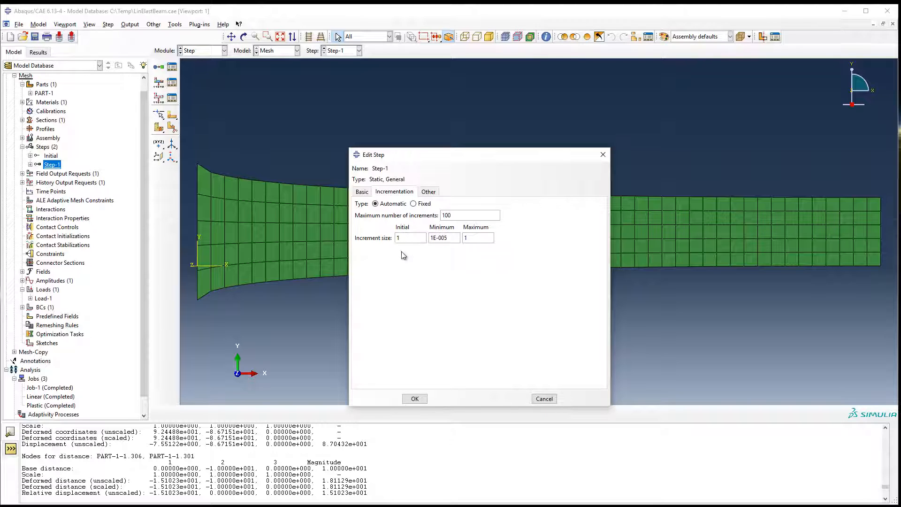
pyautogui.click(410, 238)
pyautogui.write('0')
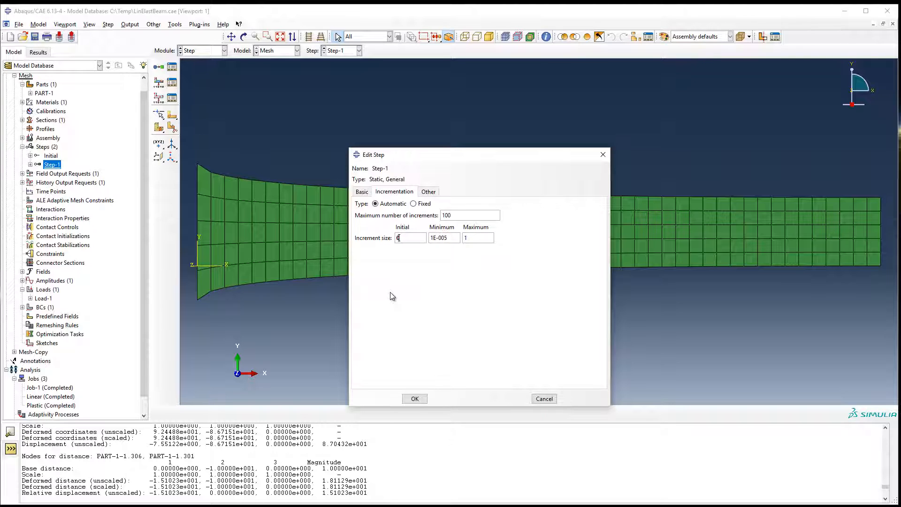
pyautogui.write('.1')
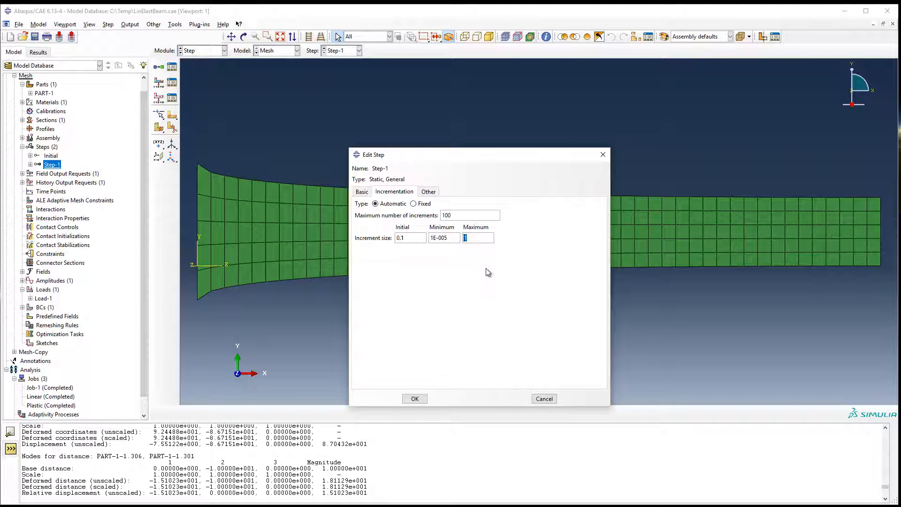
pyautogui.write('0.1')
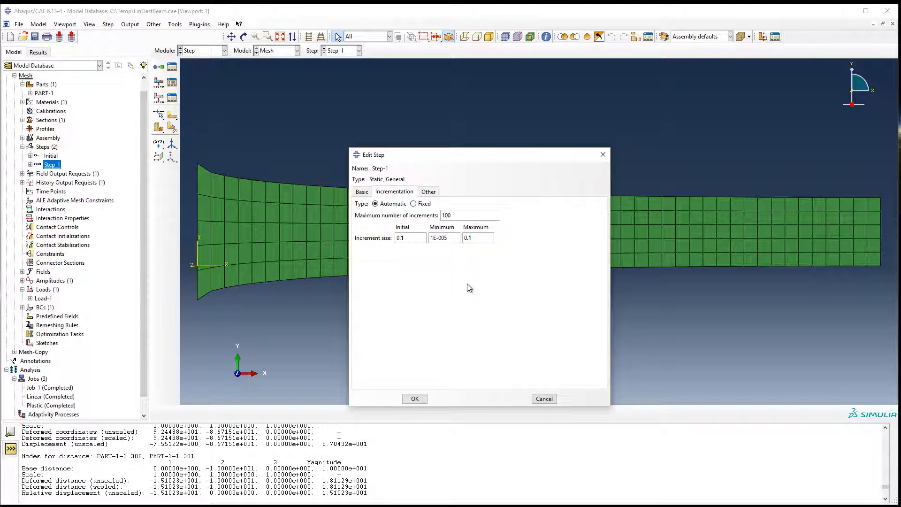
pyautogui.moveTo(445, 264)
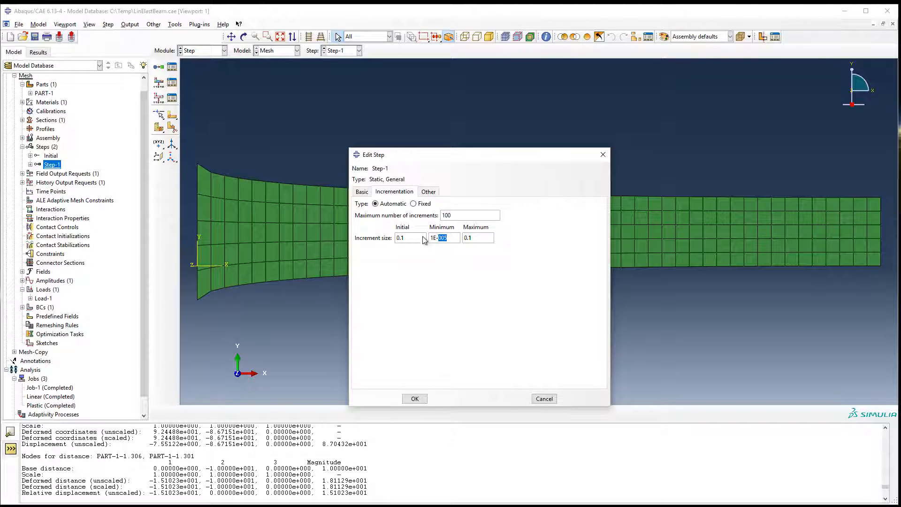
pyautogui.click(361, 191)
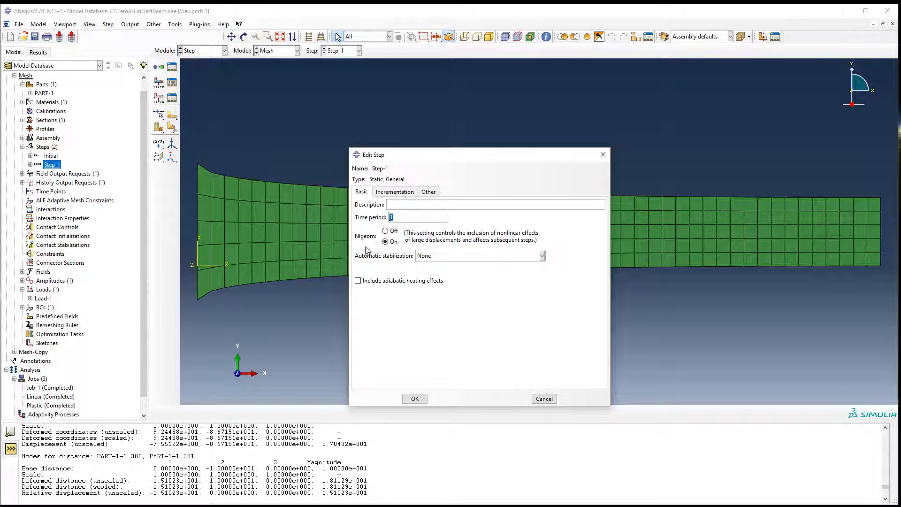
pyautogui.moveTo(476, 273)
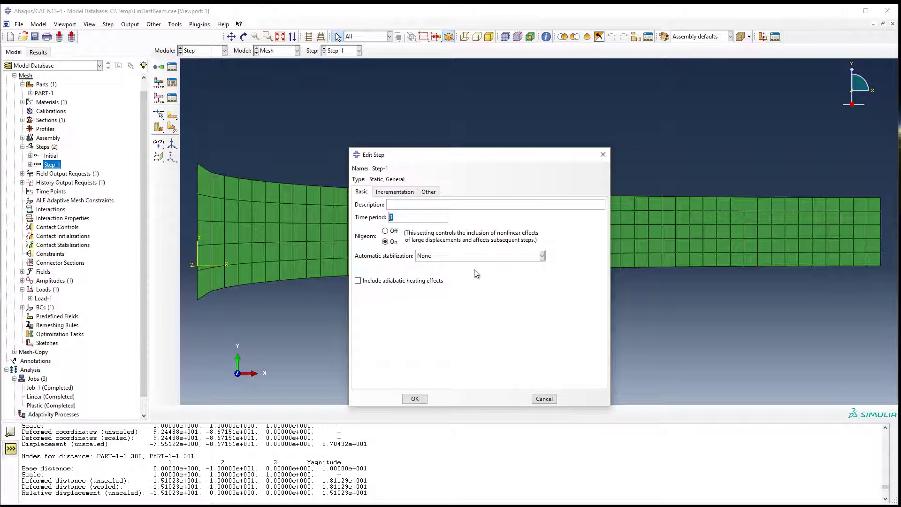
pyautogui.moveTo(463, 254)
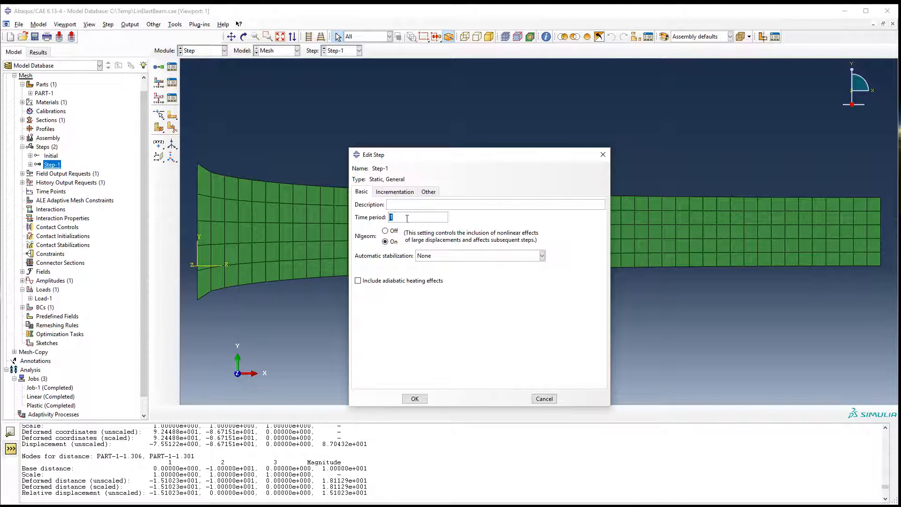
pyautogui.click(394, 191)
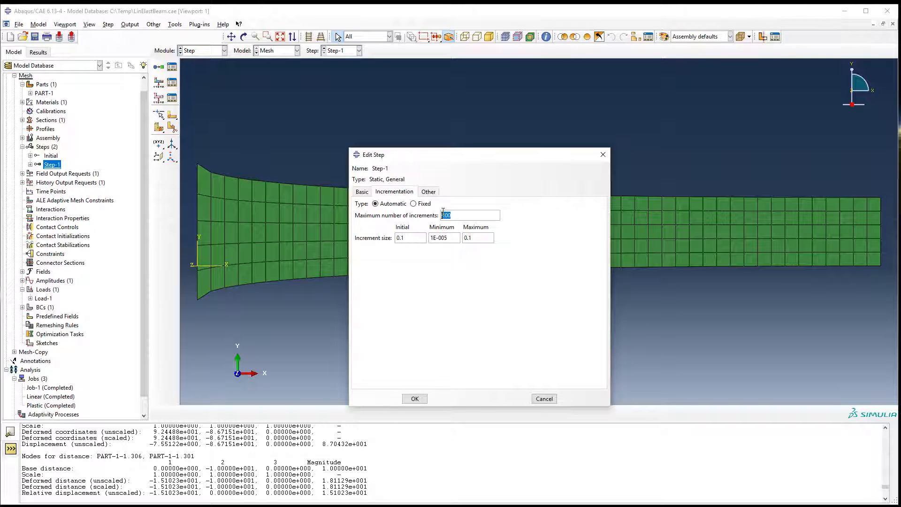
pyautogui.write('100')
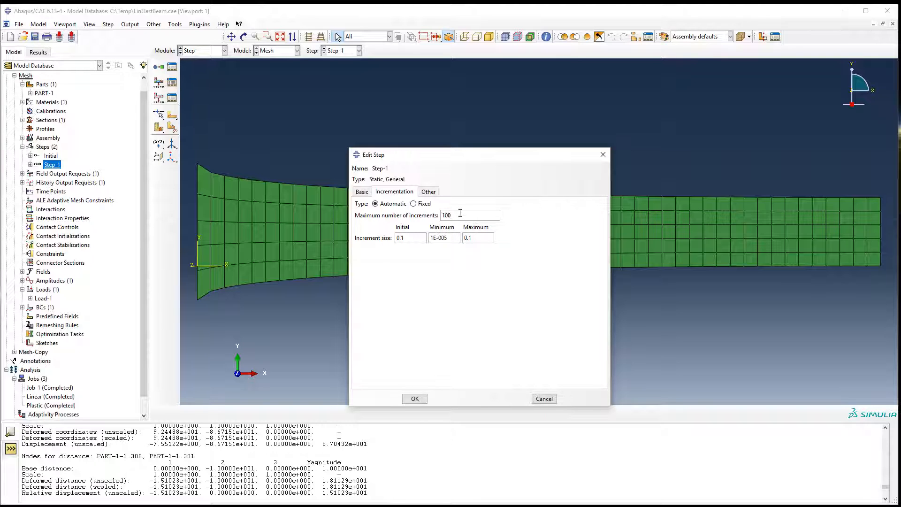
pyautogui.click(362, 191)
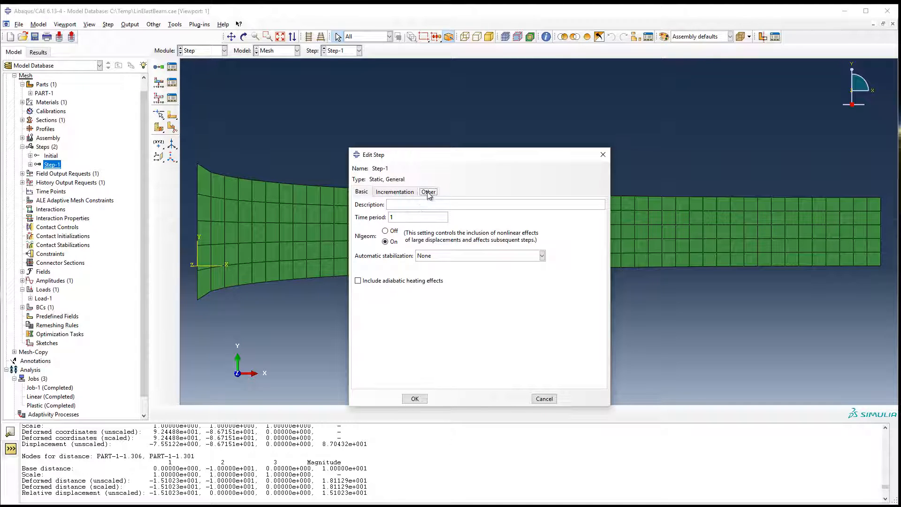
# Step: Set Step-1's maximum number of increments to 10000, checking the Basic settings
pyautogui.click(395, 192)
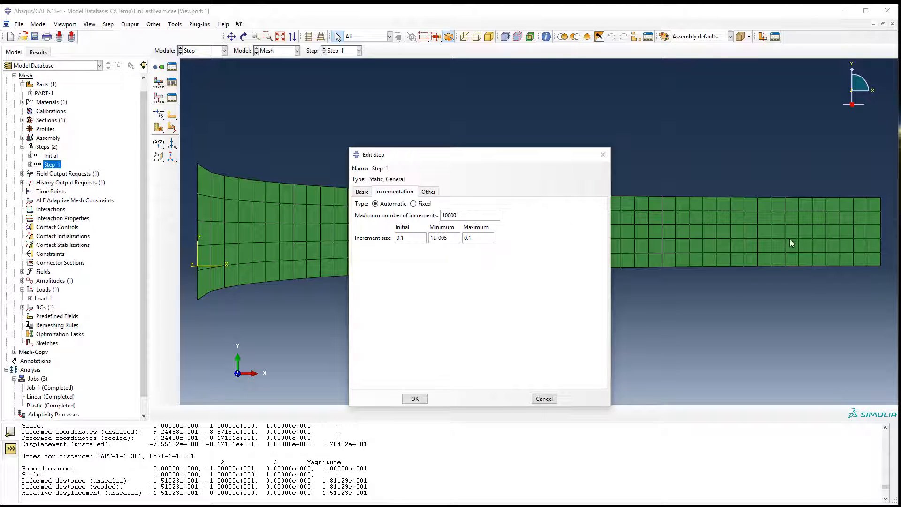
pyautogui.moveTo(717, 88)
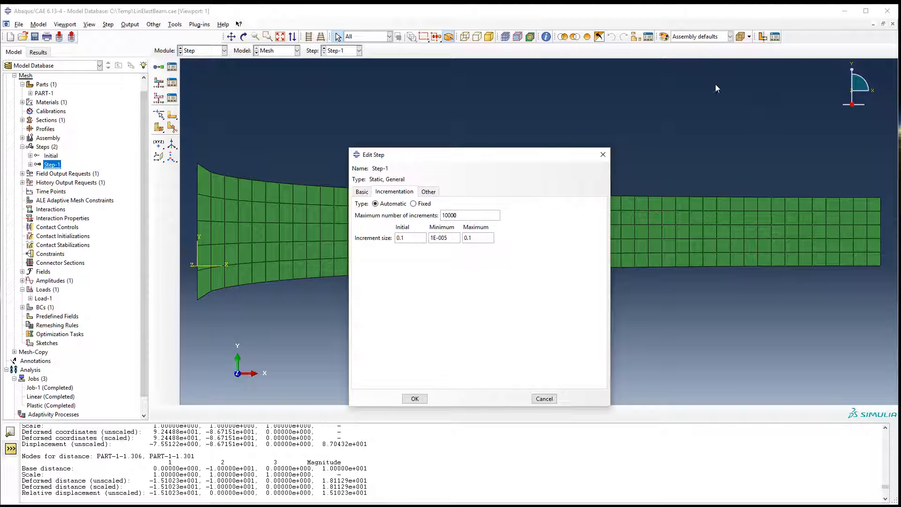
pyautogui.moveTo(434, 257)
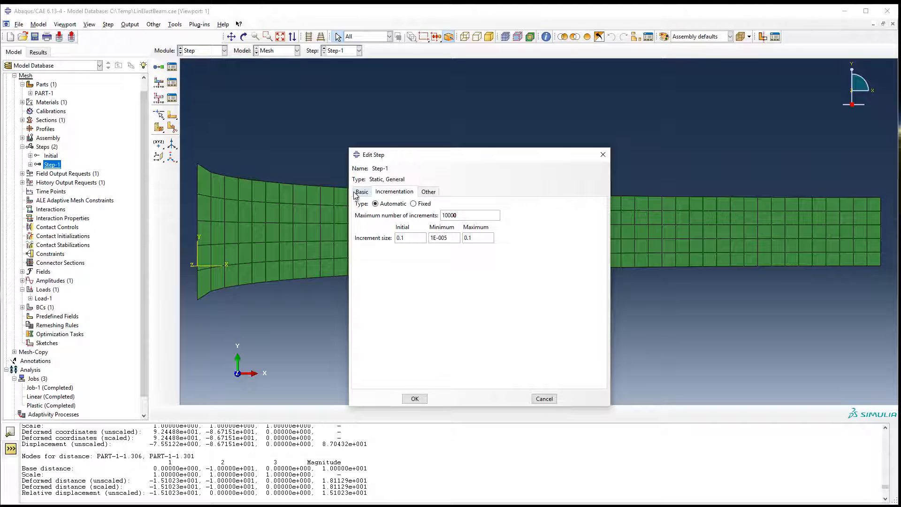
pyautogui.click(361, 192)
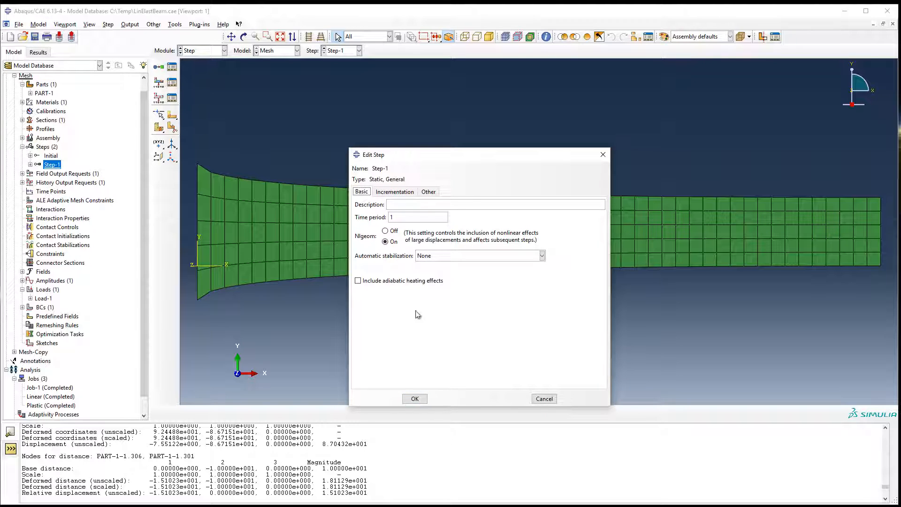
pyautogui.click(395, 191)
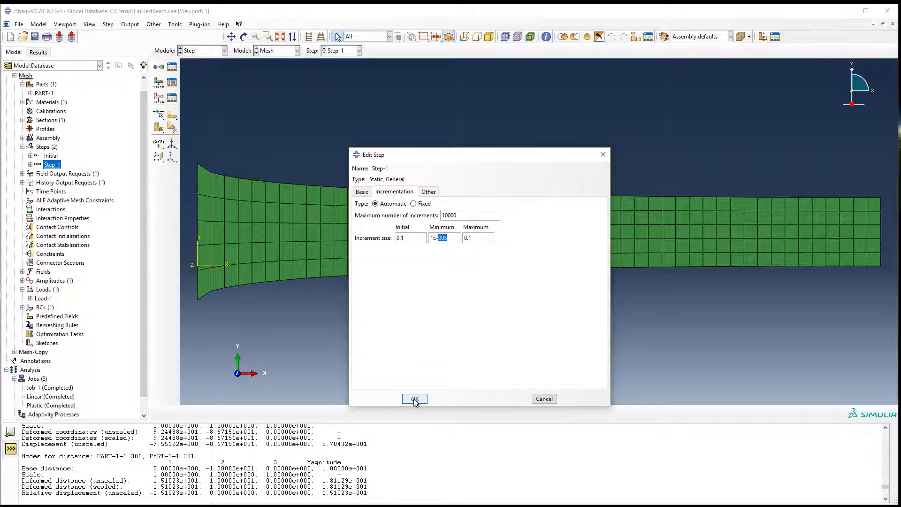
# Step: Apply the Step-1 changes and create job NonLin on the Mesh model
pyautogui.click(415, 399)
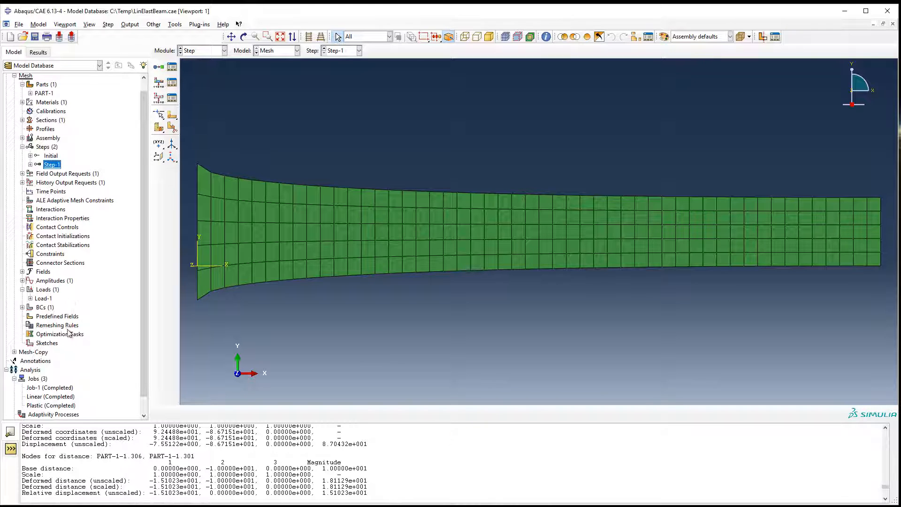
pyautogui.rightClick(33, 378)
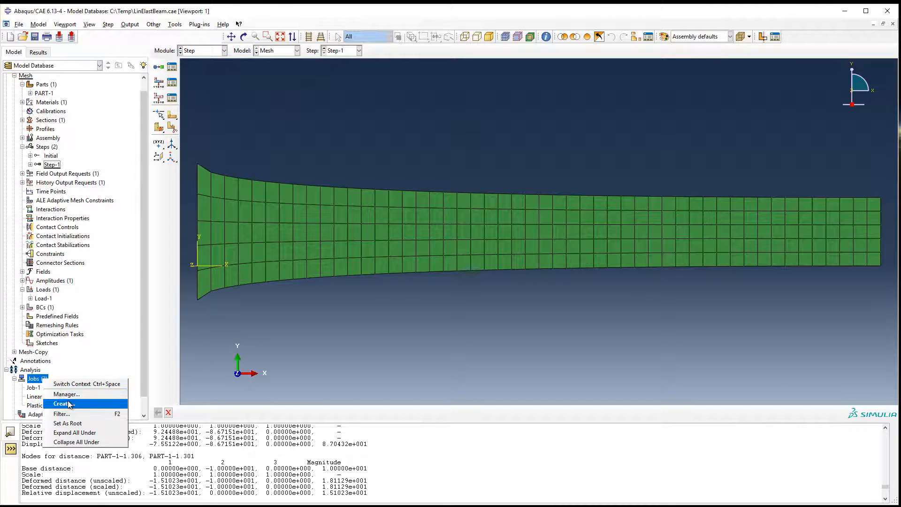
pyautogui.click(60, 403)
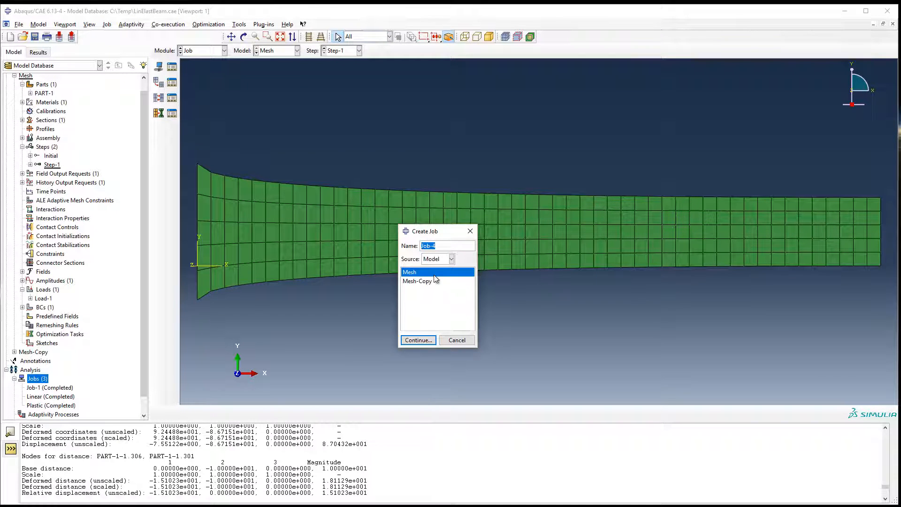
pyautogui.write('NonLin')
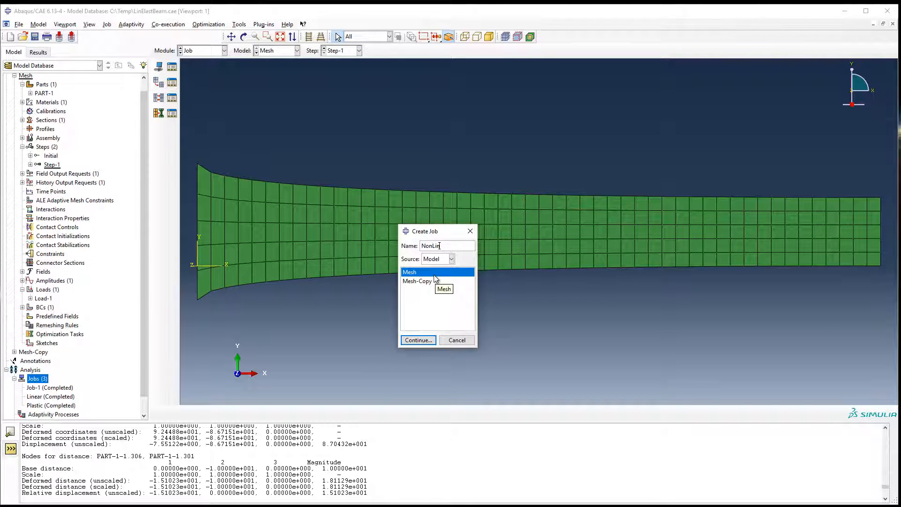
pyautogui.click(417, 340)
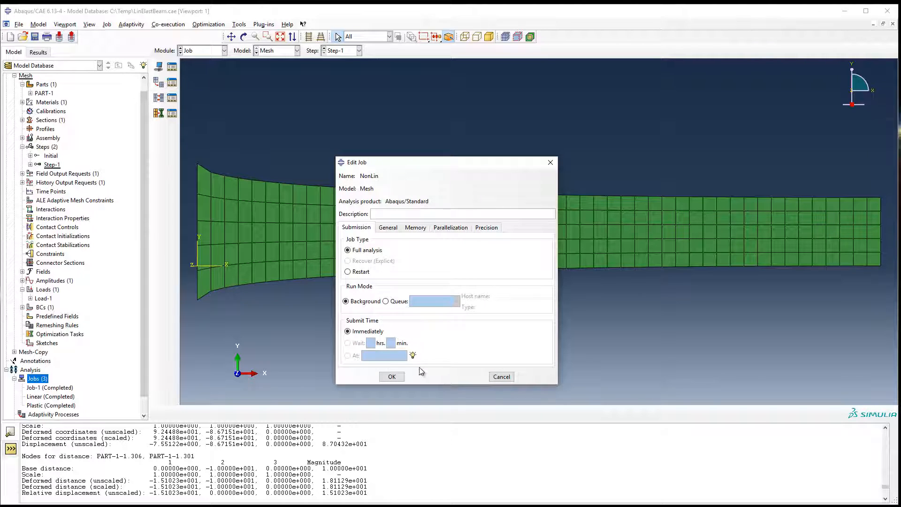
pyautogui.click(391, 376)
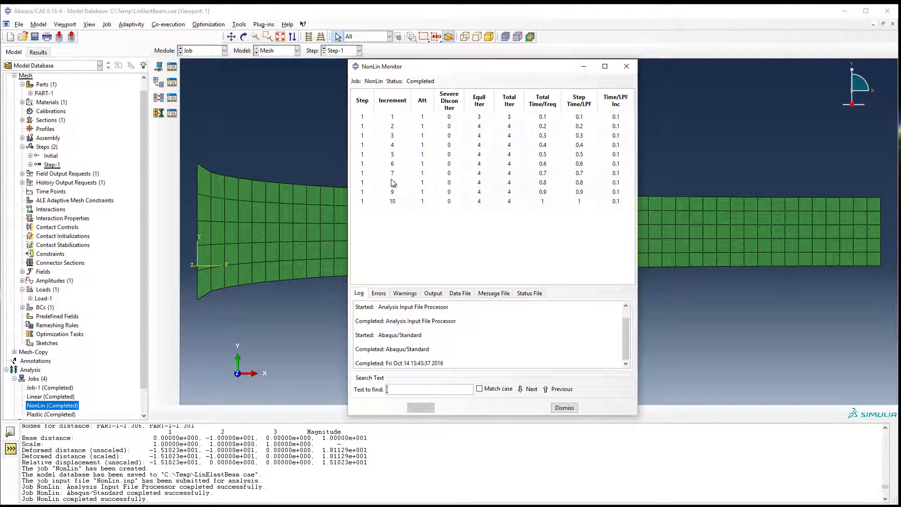
pyautogui.moveTo(394, 207)
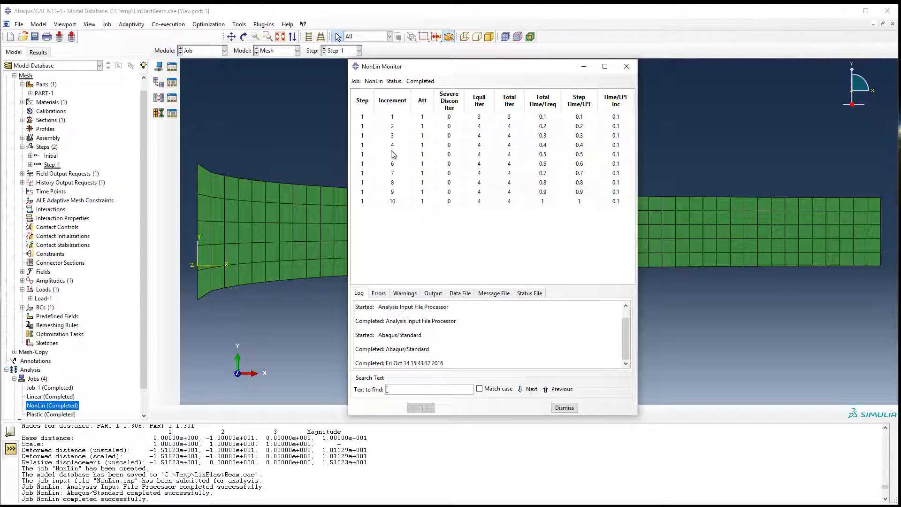
pyautogui.moveTo(427, 145)
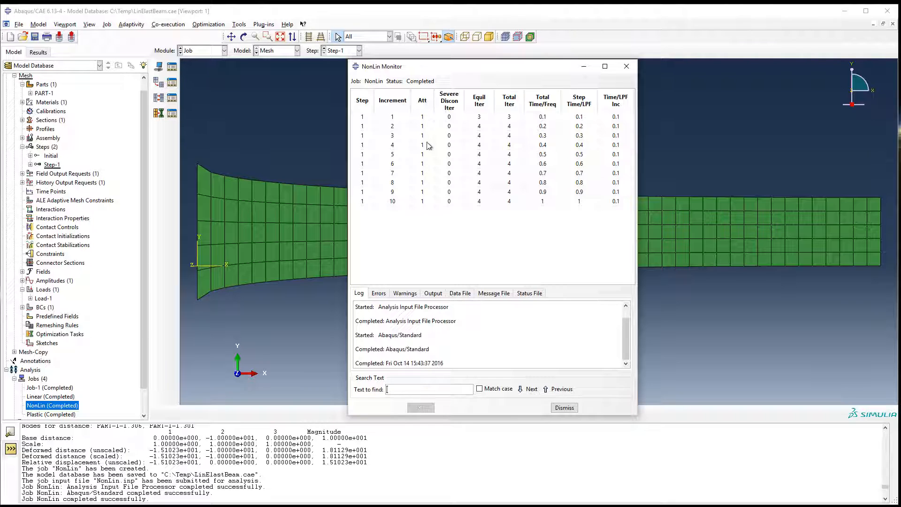
pyautogui.moveTo(431, 210)
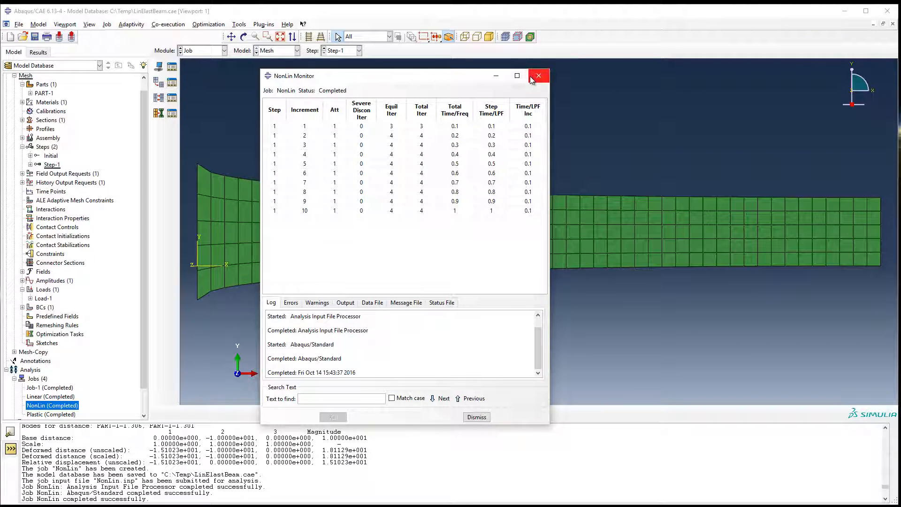
pyautogui.moveTo(533, 82)
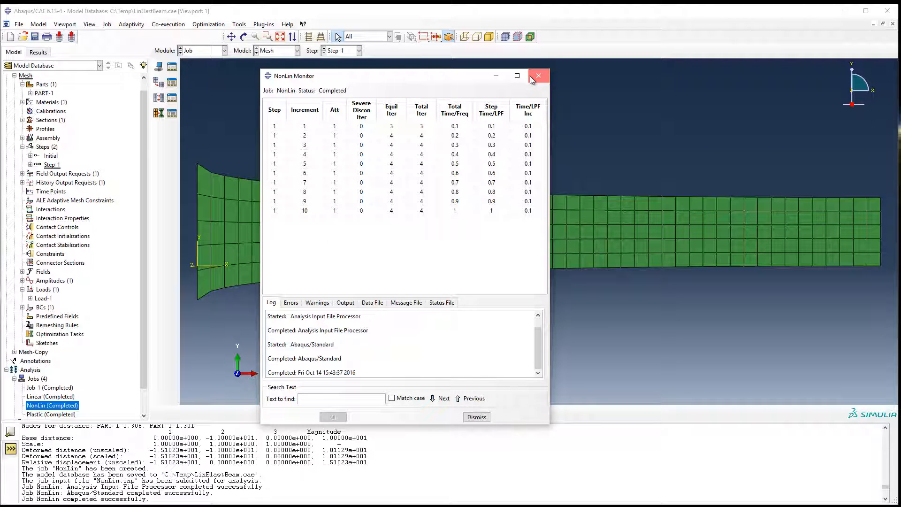
# Step: Close the monitor, display NonLin displacement contours, and pan to the beam tip
pyautogui.click(538, 75)
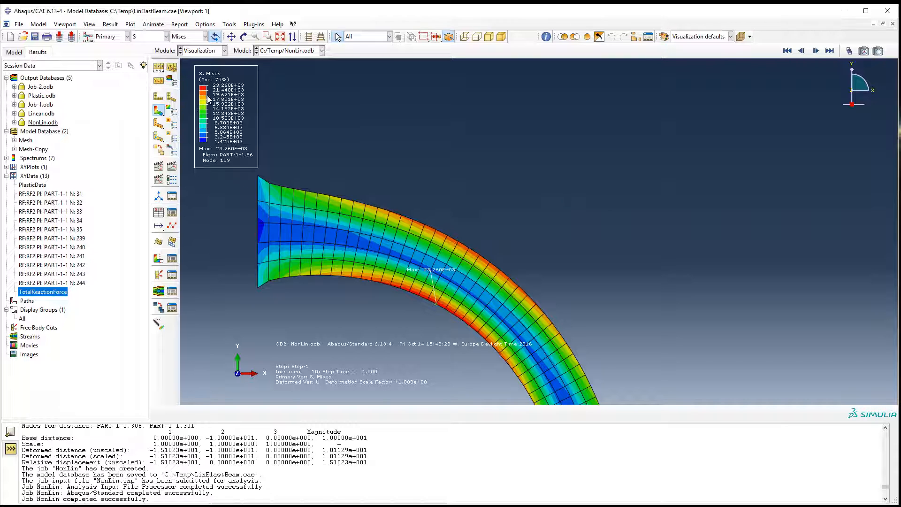
pyautogui.click(167, 37)
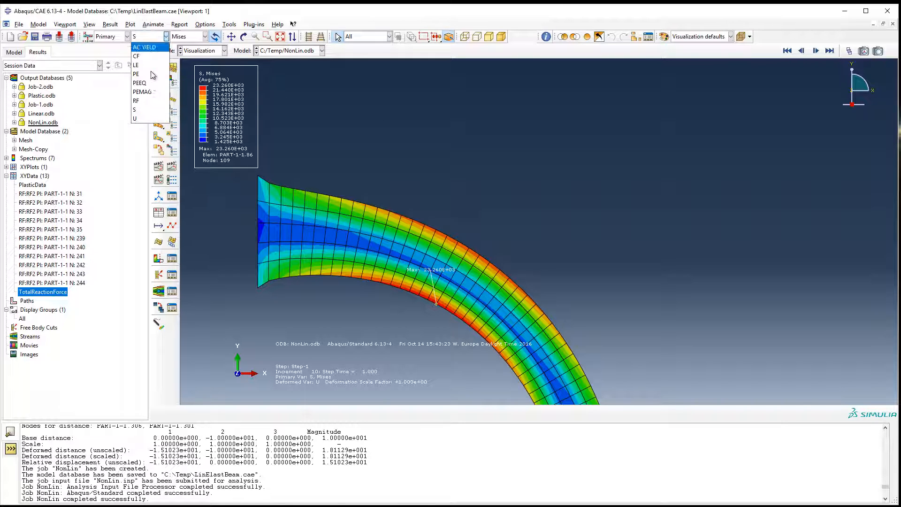
pyautogui.click(134, 118)
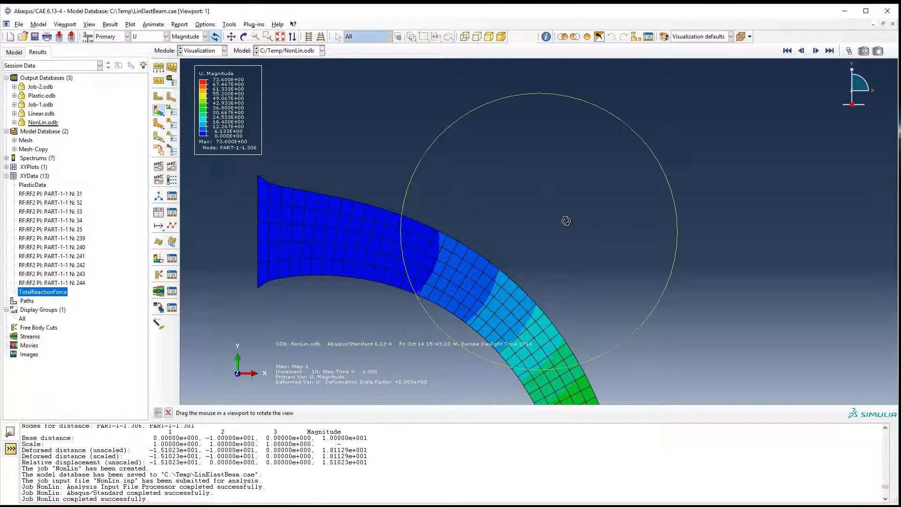
pyautogui.moveTo(566, 221); pyautogui.dragTo(572, 197)
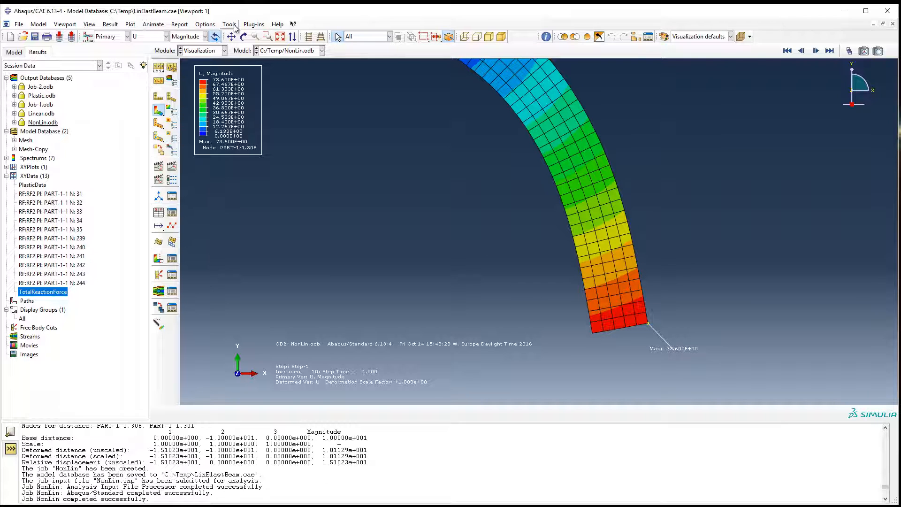
# Step: Query the distance between tip nodes 306 and 301, then close Query
pyautogui.click(204, 24)
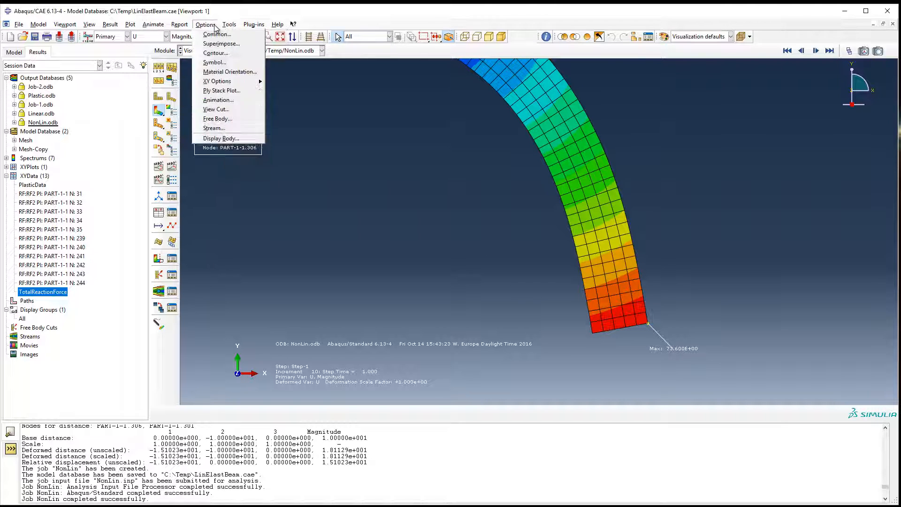
pyautogui.click(229, 24)
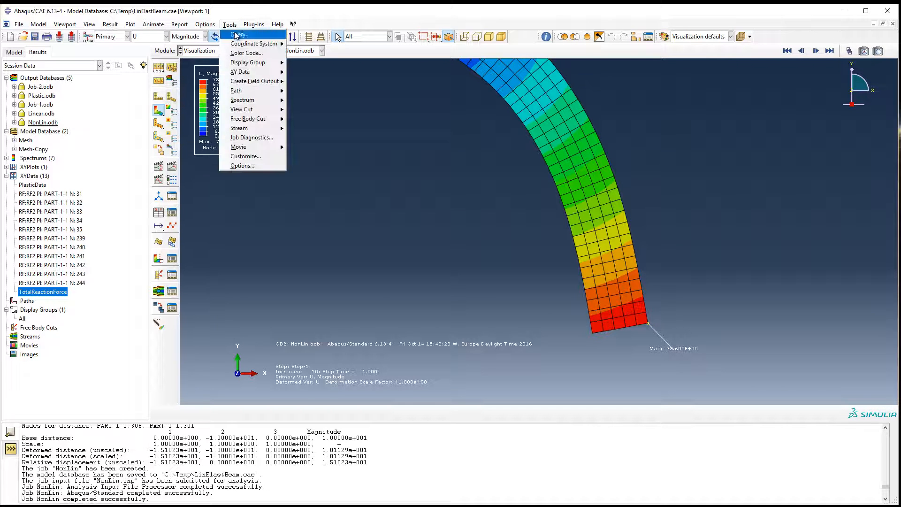
pyautogui.click(239, 34)
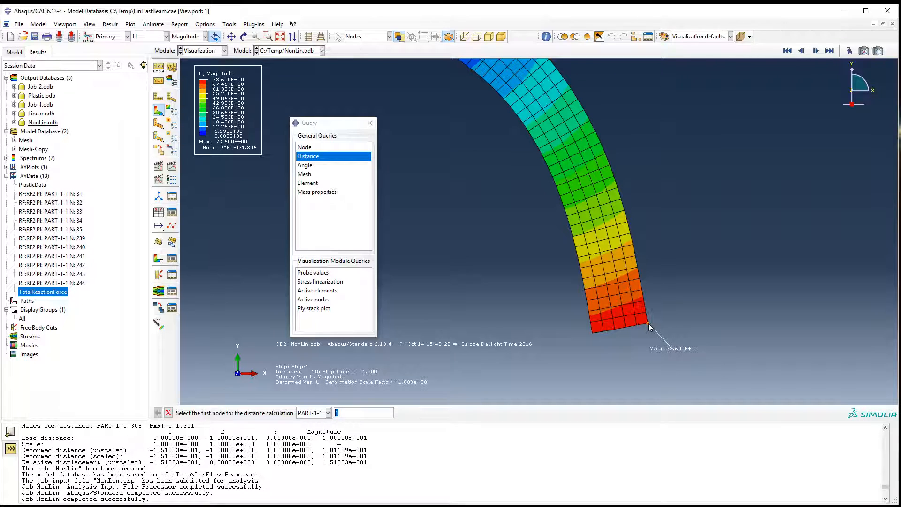
pyautogui.click(593, 339)
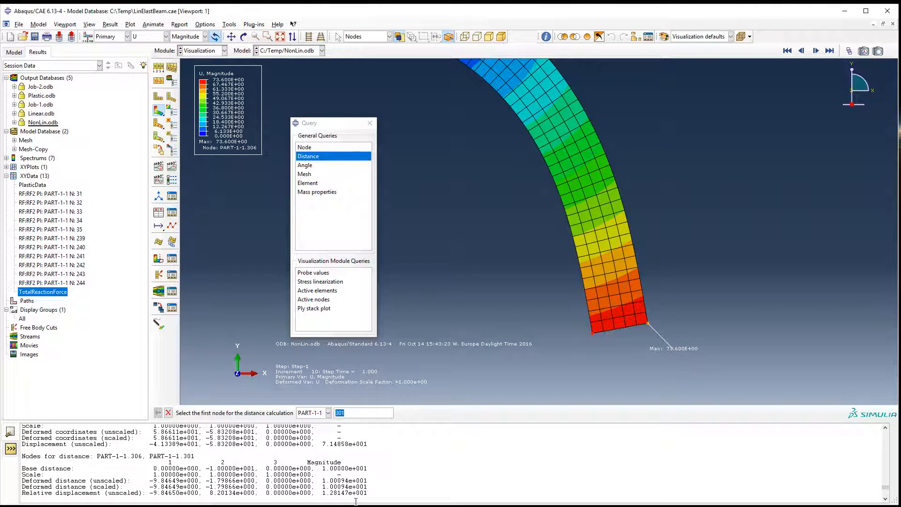
pyautogui.moveTo(94, 480)
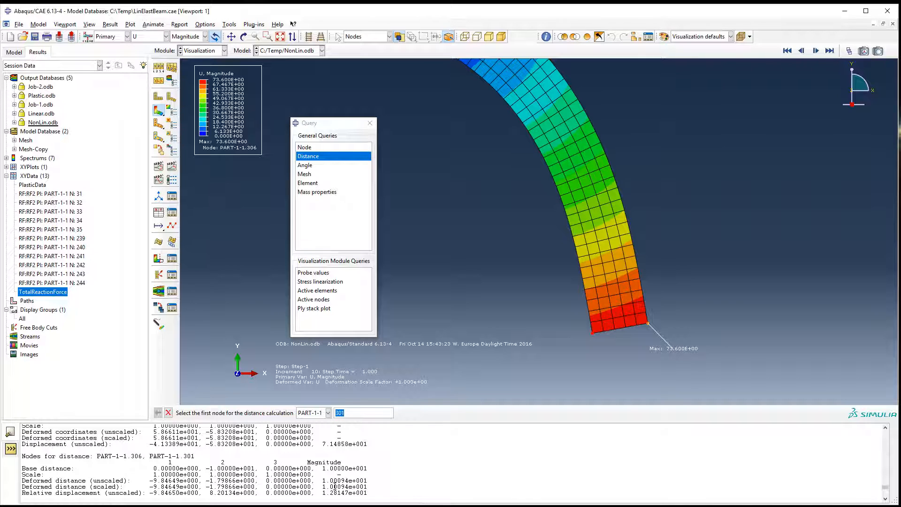
pyautogui.moveTo(370, 123)
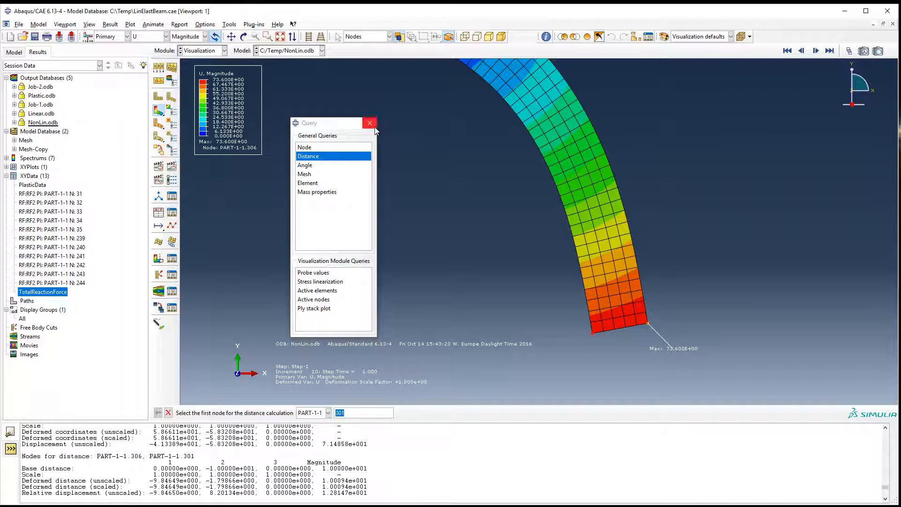
pyautogui.click(370, 122)
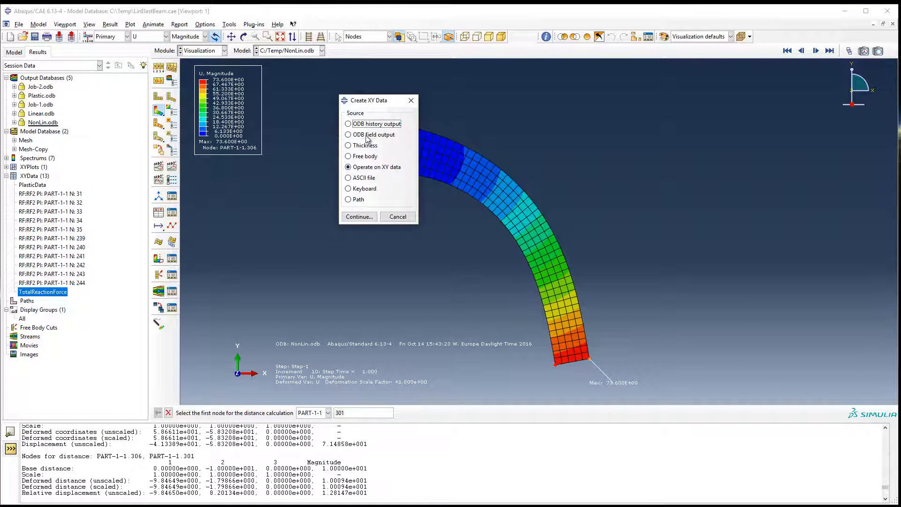
# Step: Extract field output U2 for tip node 306 and plot it versus time
pyautogui.click(359, 216)
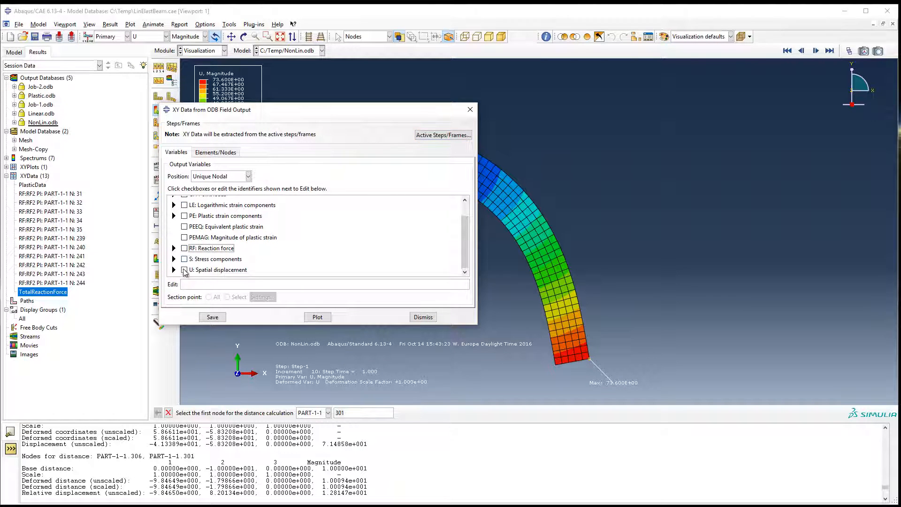
pyautogui.click(174, 270)
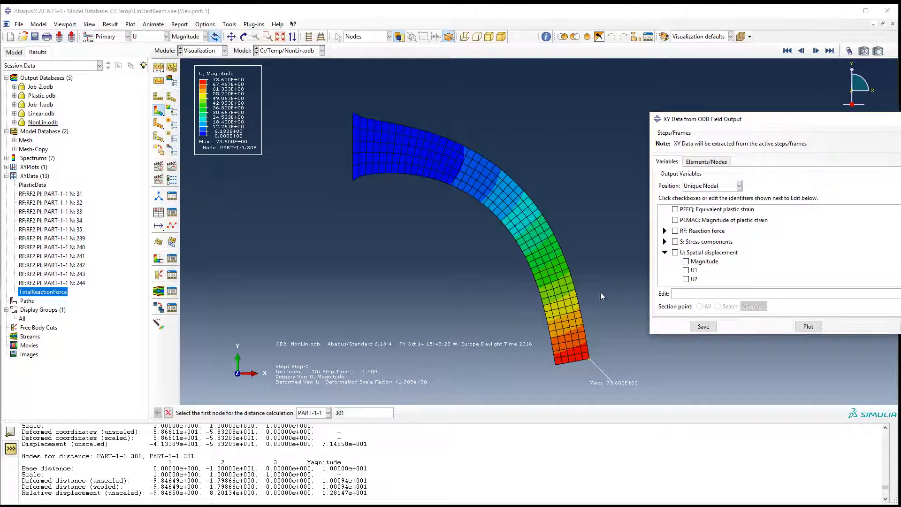
pyautogui.click(686, 279)
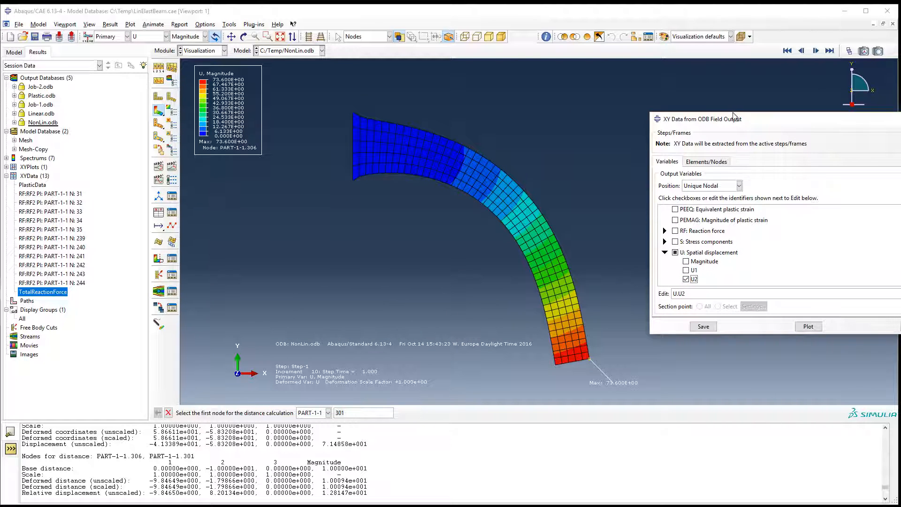
pyautogui.click(706, 161)
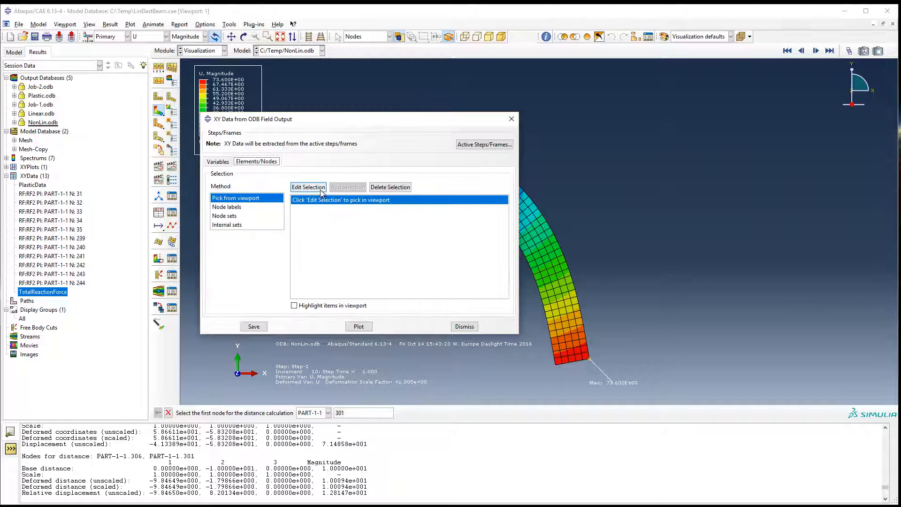
pyautogui.click(308, 186)
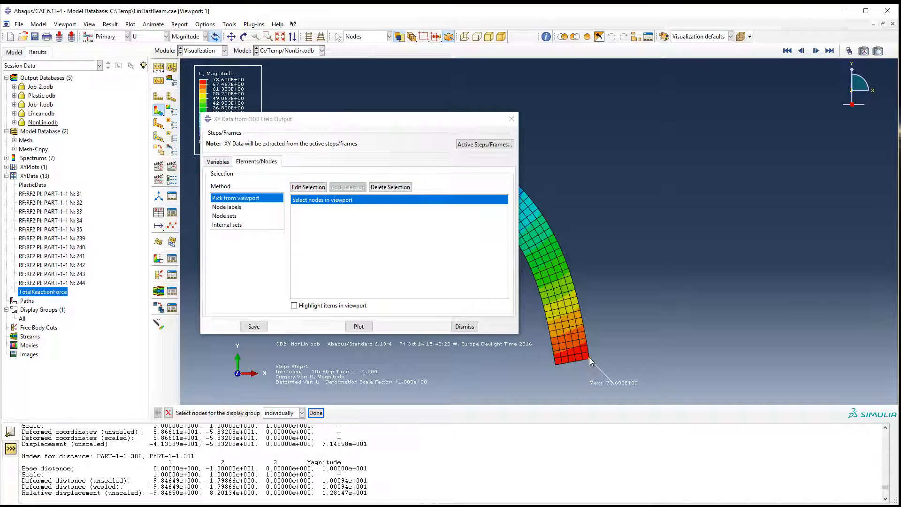
pyautogui.moveTo(375, 281)
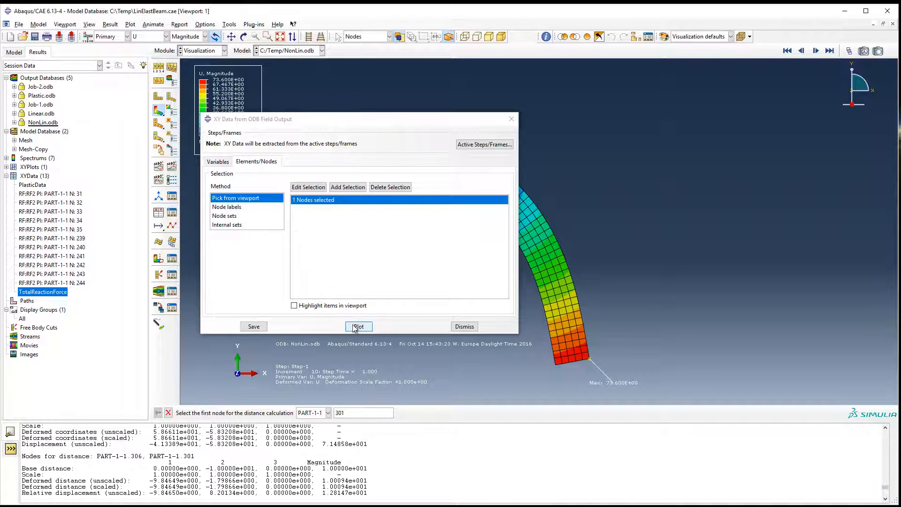
pyautogui.click(358, 326)
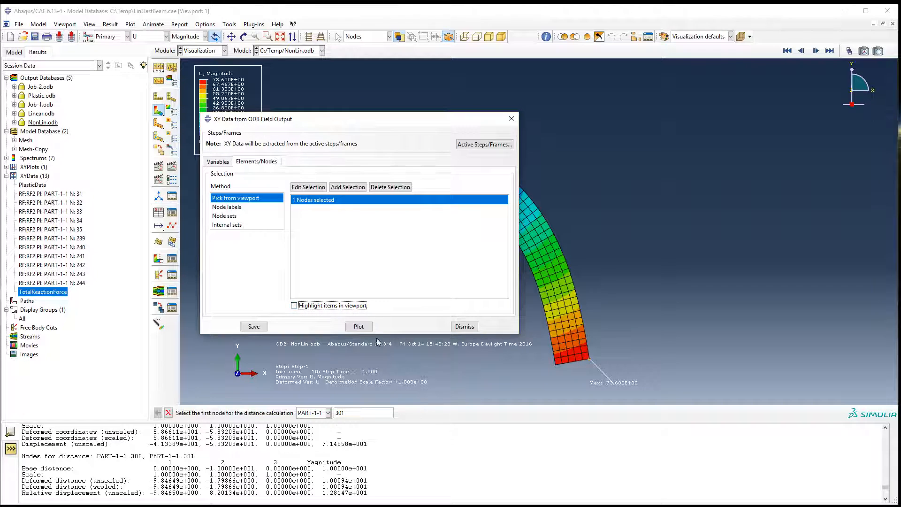
pyautogui.click(358, 326)
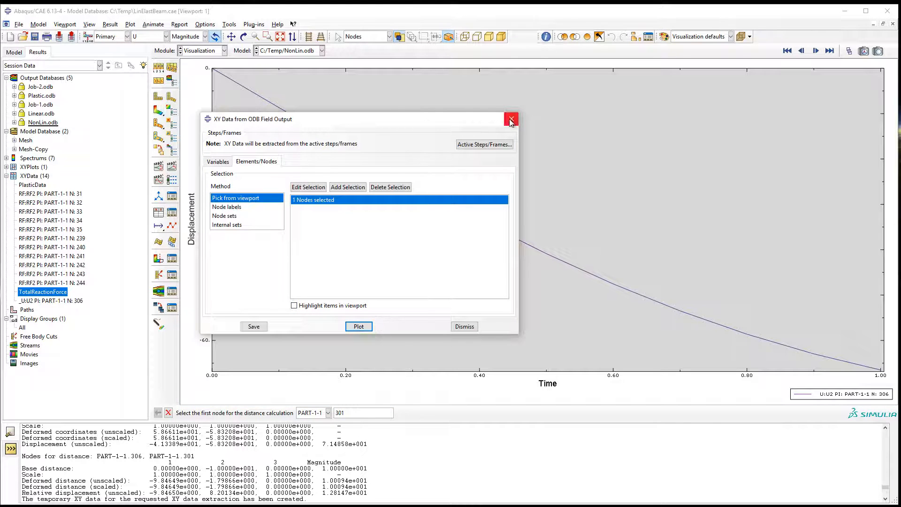
# Step: Close the XY Data from ODB Field Output dialog and redisplay the deformed contour plot
pyautogui.click(510, 118)
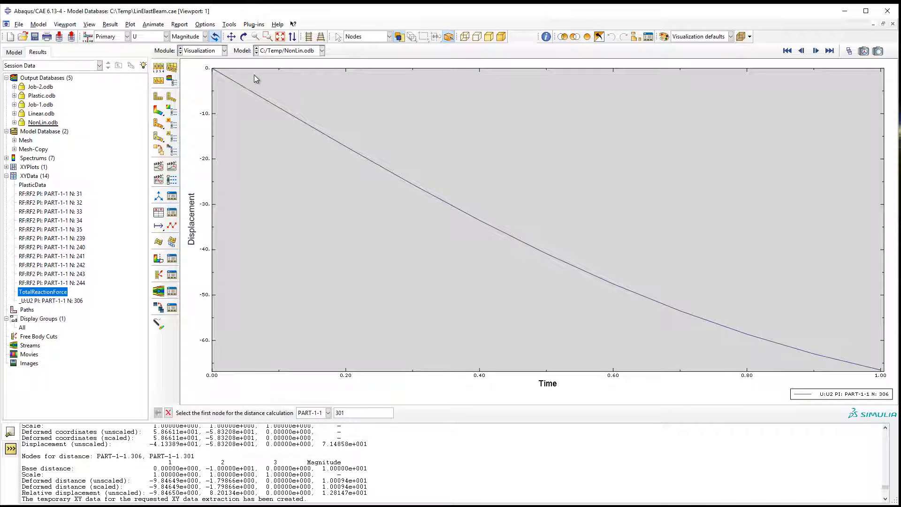
pyautogui.moveTo(215, 72)
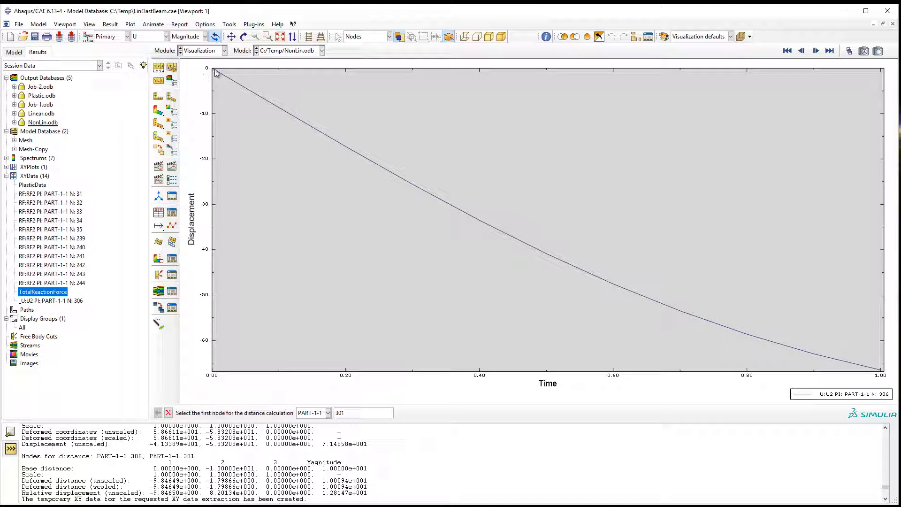
pyautogui.moveTo(548, 251)
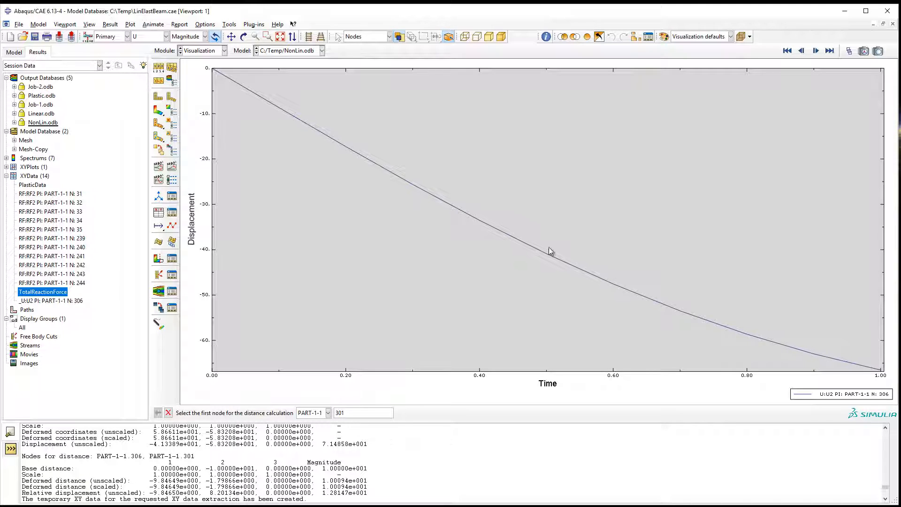
pyautogui.moveTo(353, 58)
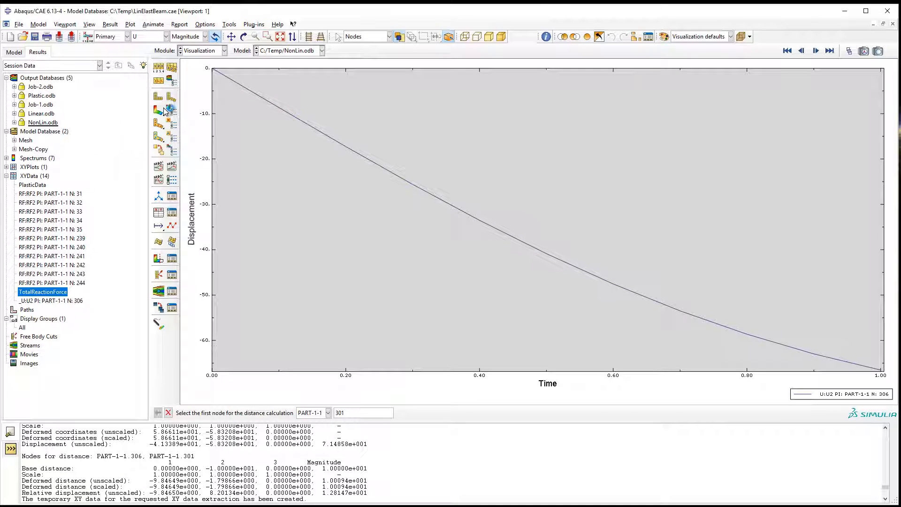
pyautogui.click(158, 110)
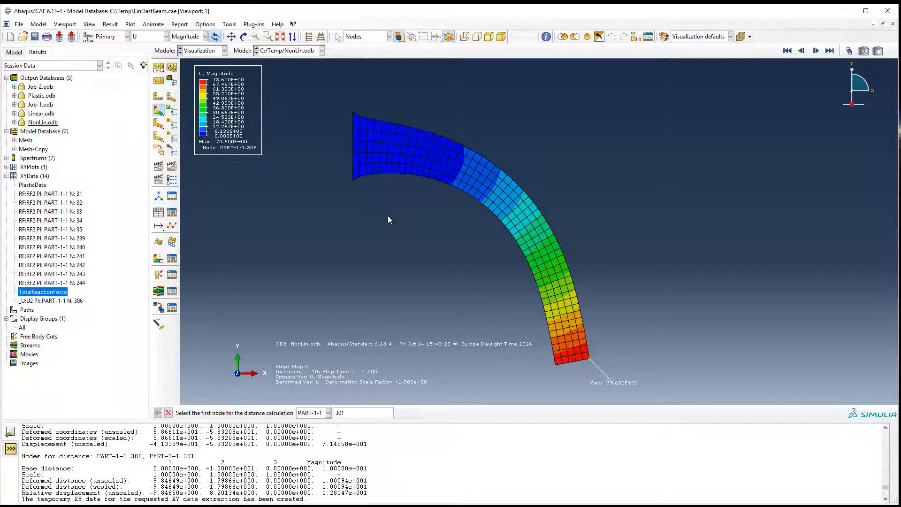